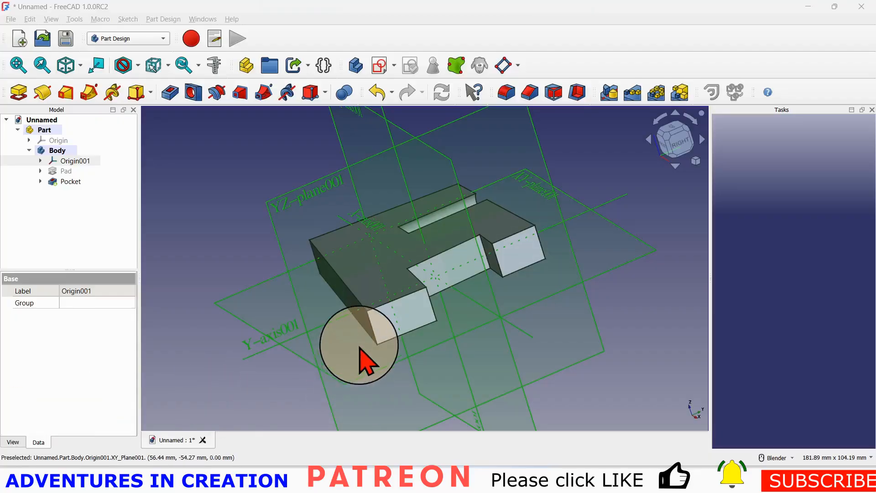
Orbit the existing model to inspect it from the underside, top and hole side.
left_click_drag(363, 347, 397, 330)
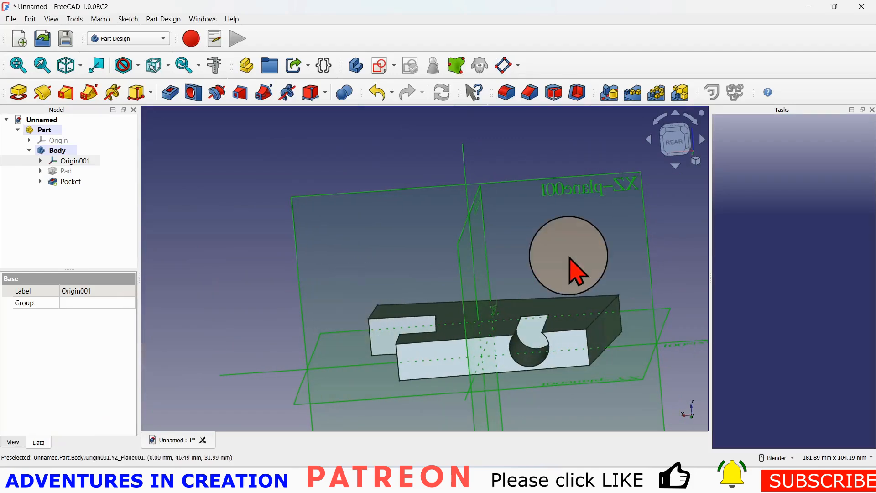
left_click(18, 66)
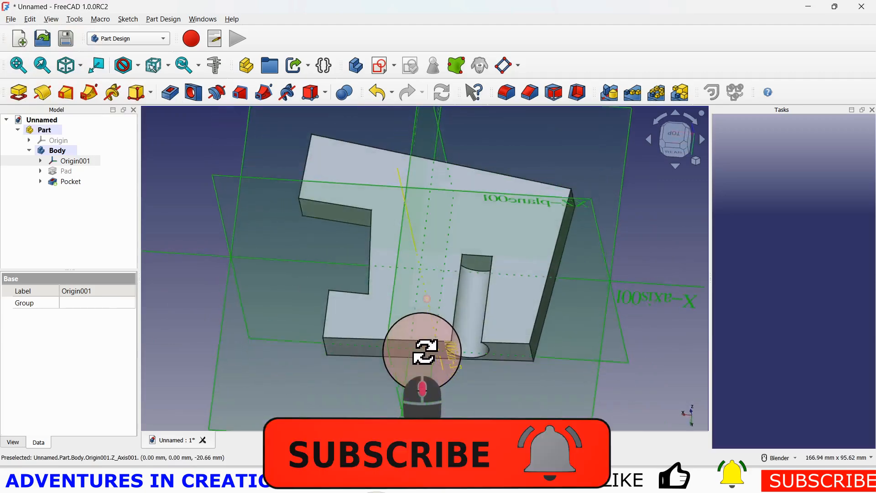
left_click_drag(424, 352, 671, 347)
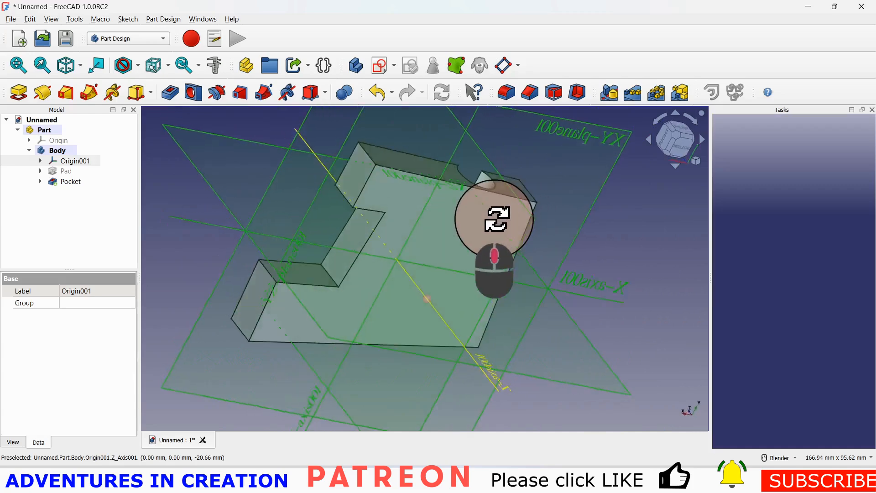
left_click_drag(492, 218, 325, 352)
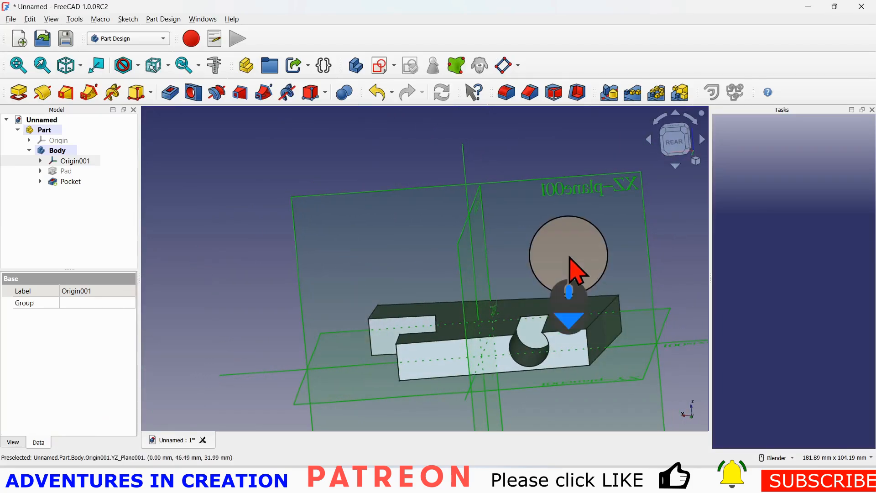
left_click(18, 65)
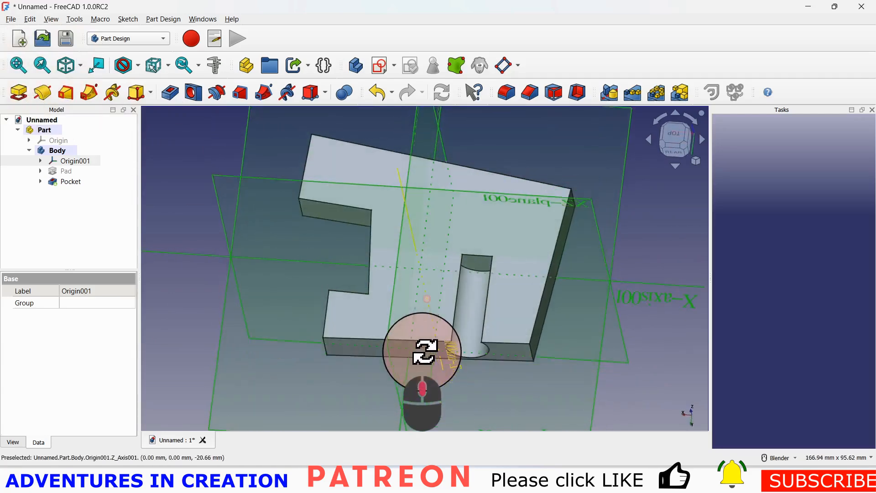
left_click_drag(424, 352, 673, 335)
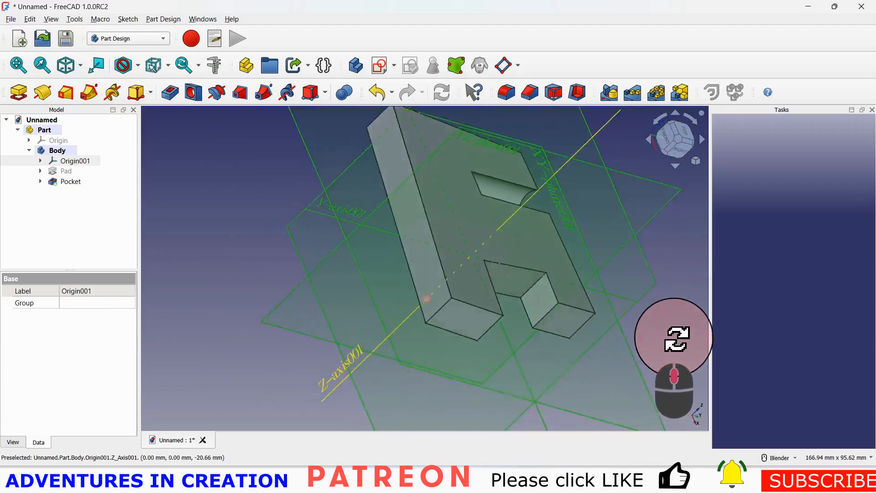
left_click_drag(673, 335, 489, 223)
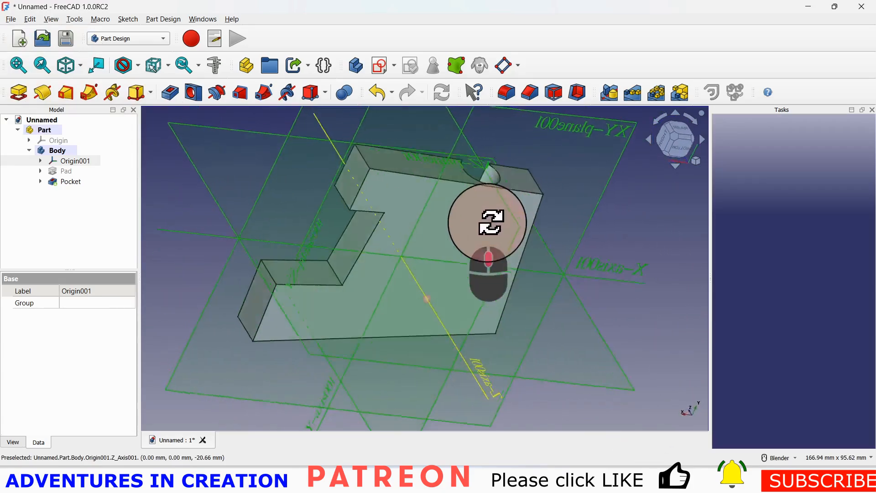
left_click_drag(489, 224, 324, 353)
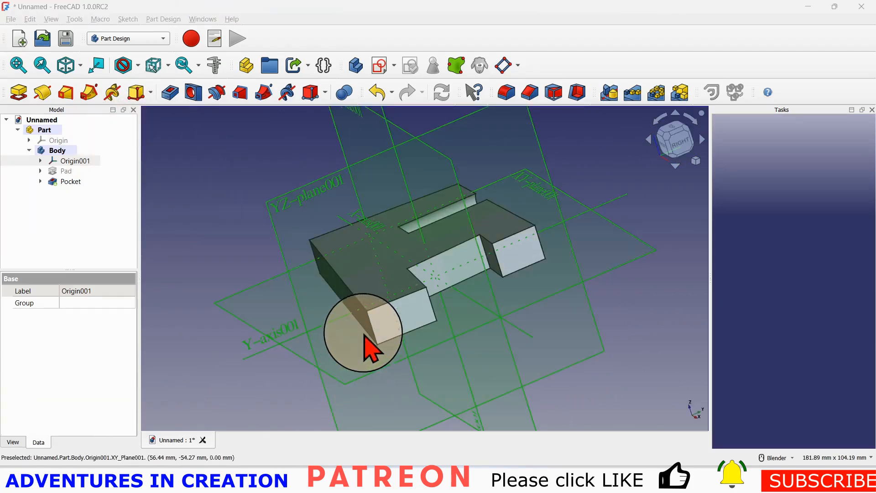
left_click_drag(363, 335, 429, 321)
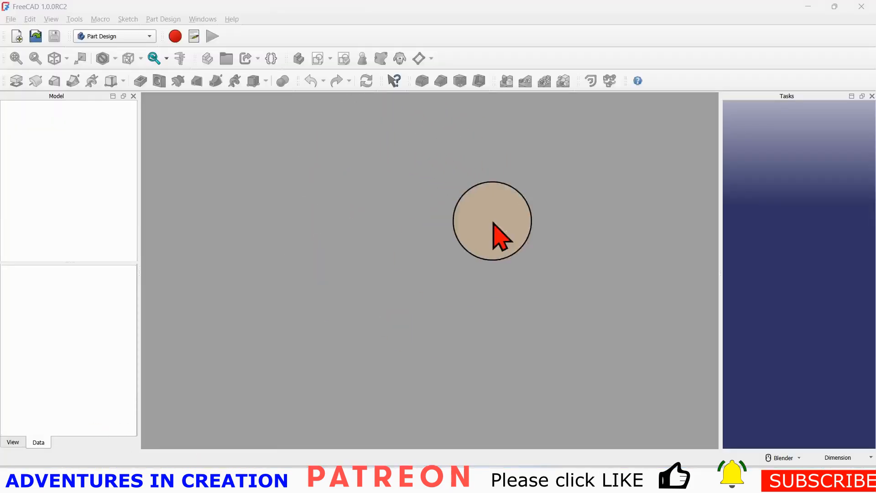
left_click_drag(491, 221, 140, 158)
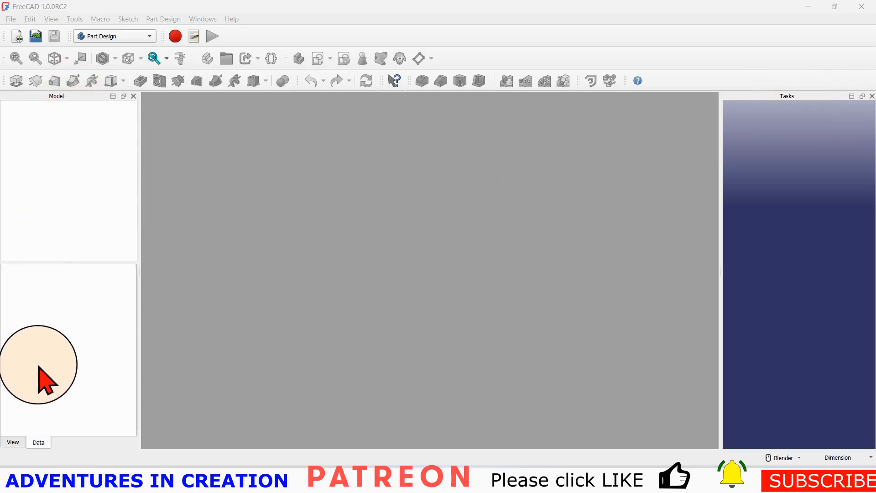
mouse_move(849, 129)
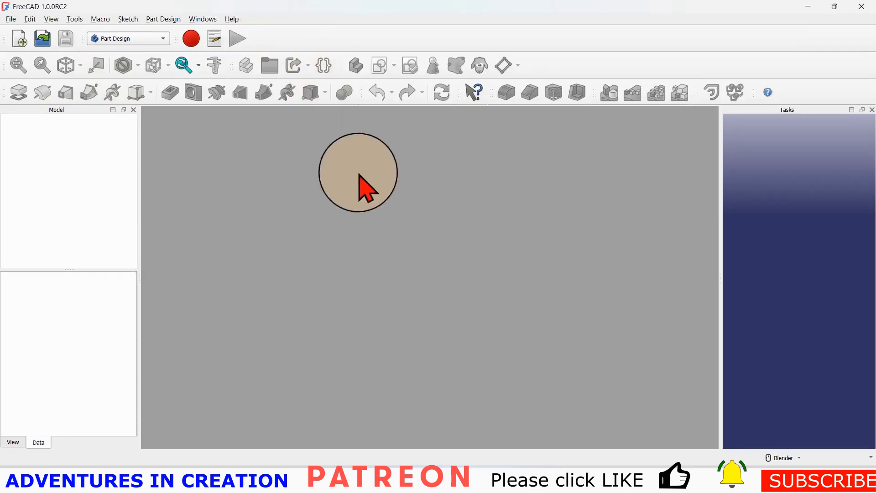
Check FreeCAD's version via Help > About, then start a new empty Unnamed document.
left_click(230, 18)
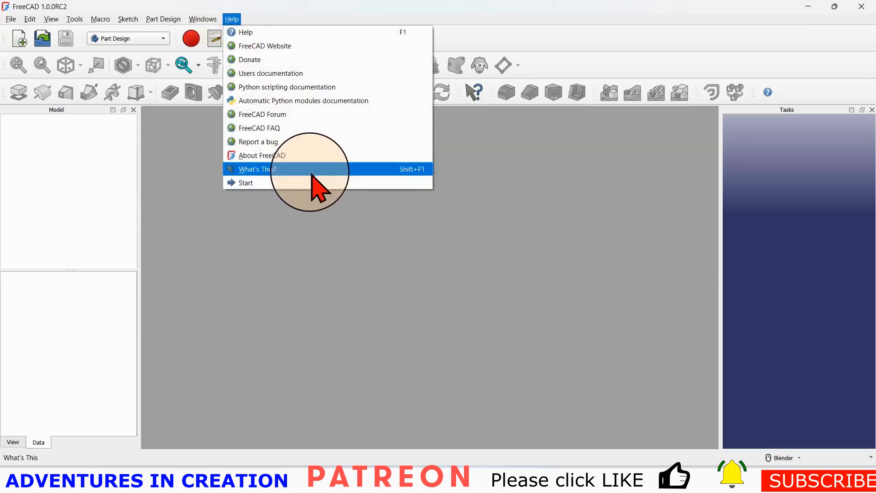
left_click(263, 155)
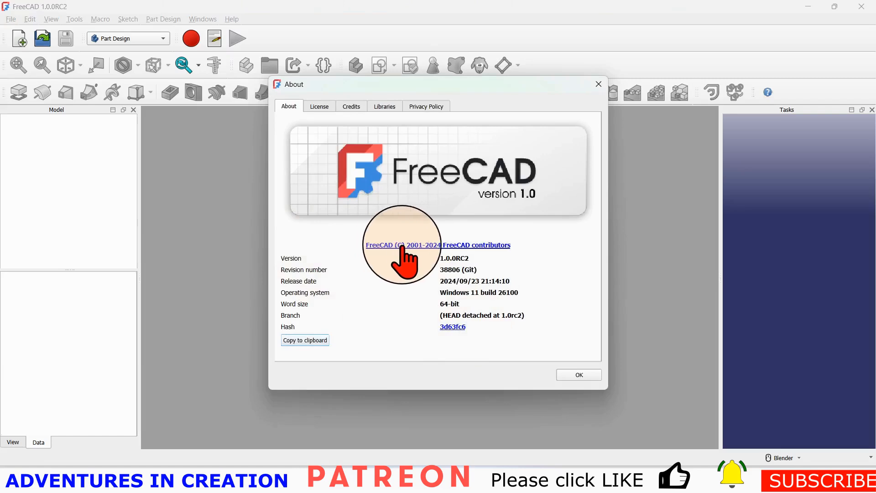
mouse_move(433, 201)
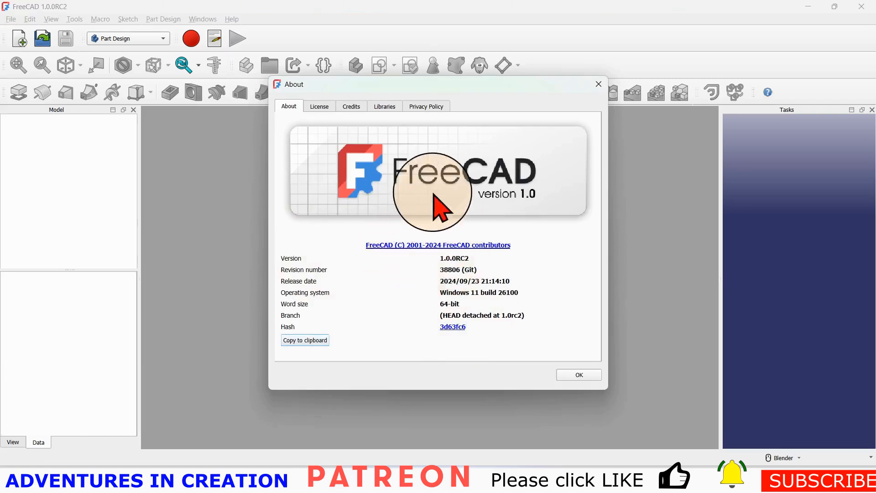
mouse_move(466, 276)
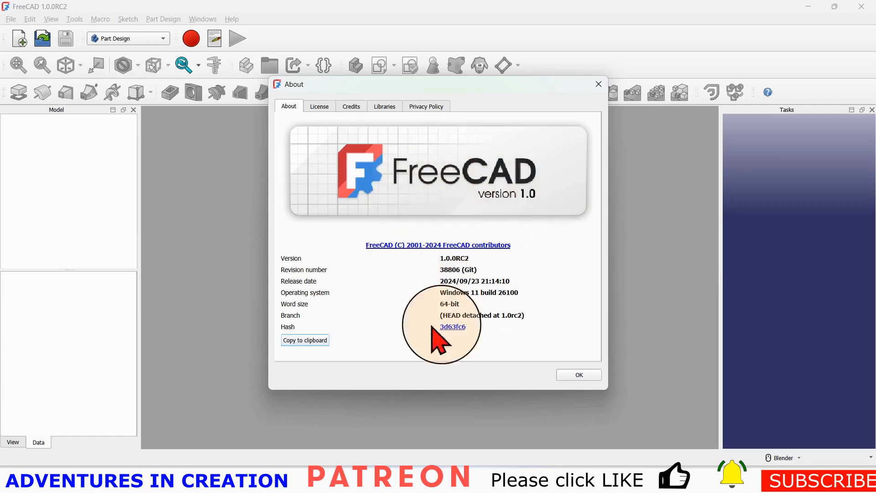
mouse_move(458, 385)
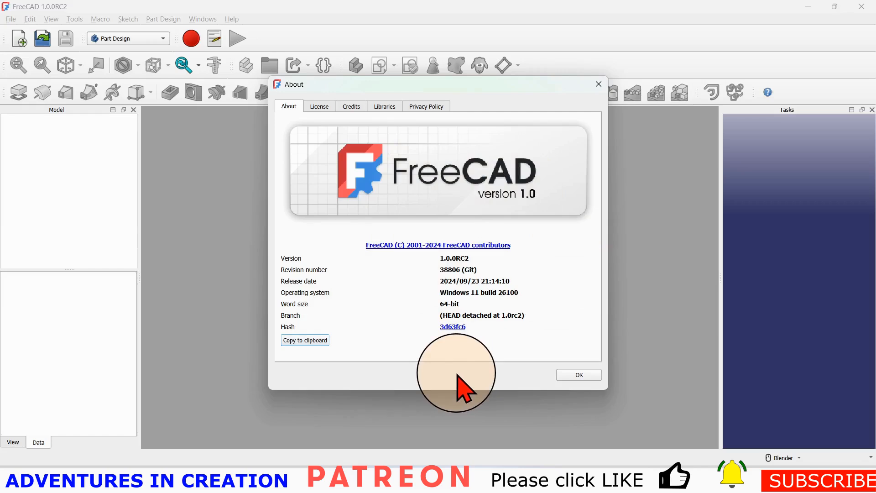
mouse_move(475, 368)
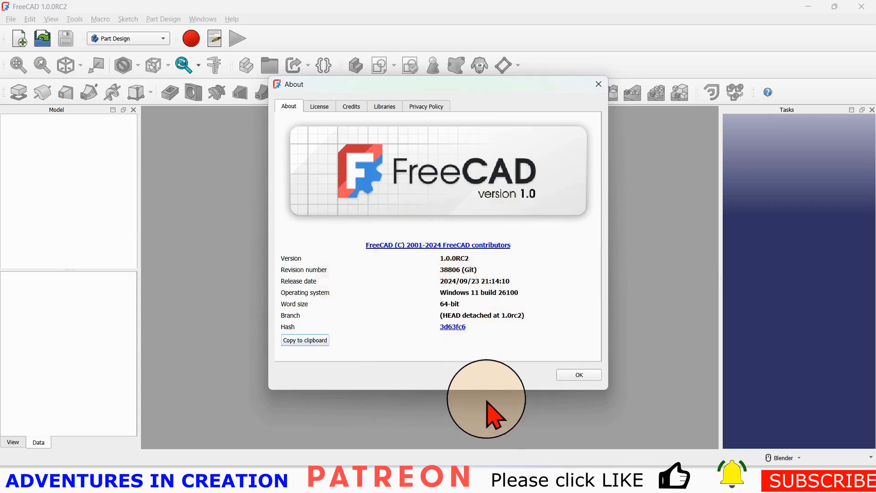
mouse_move(491, 403)
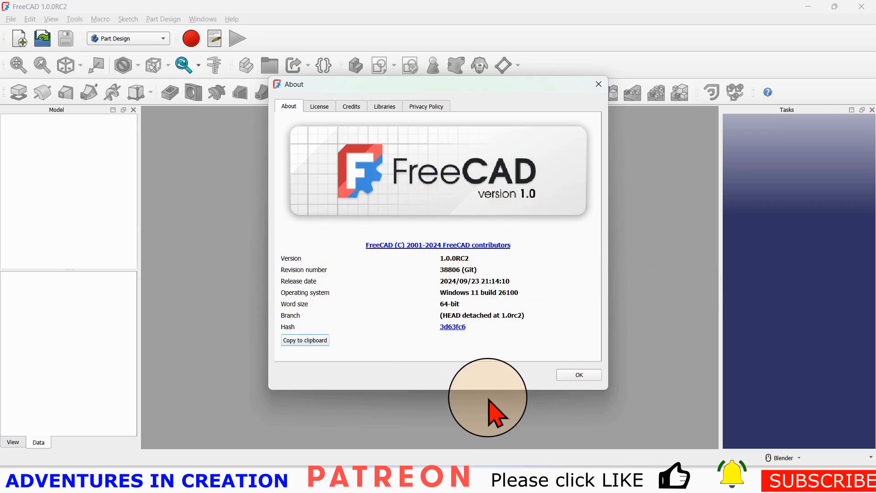
mouse_move(634, 416)
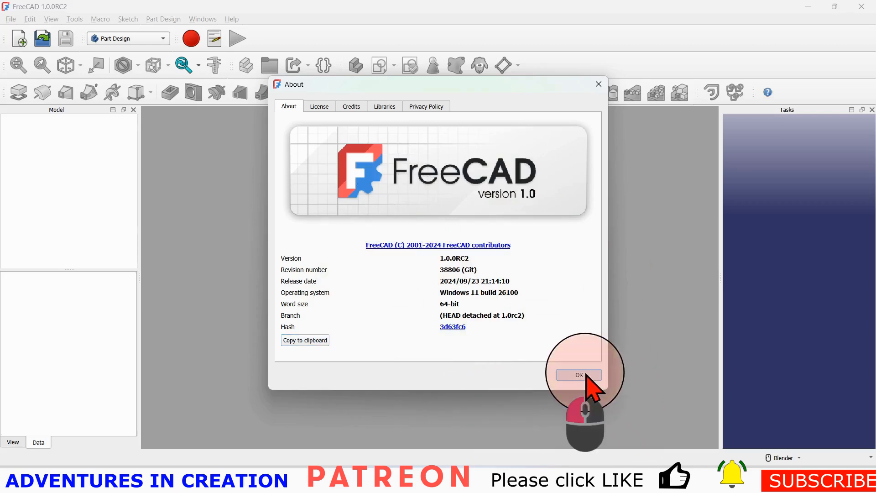
left_click(579, 374)
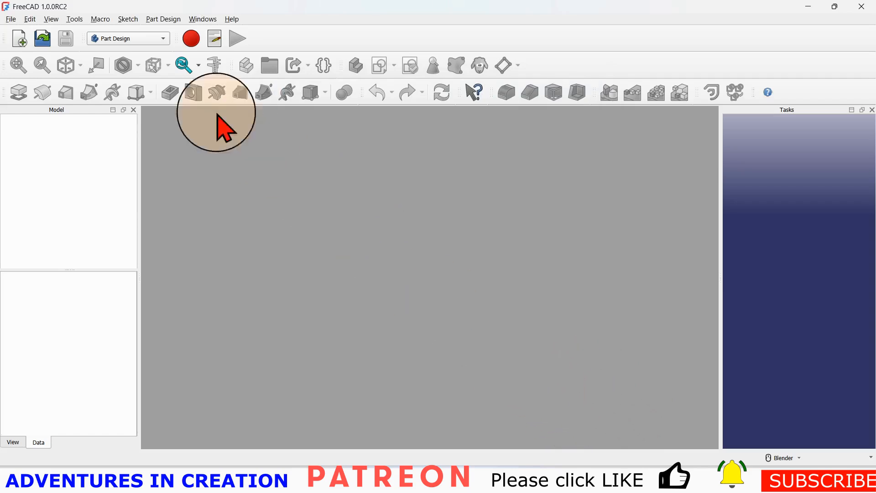
mouse_move(19, 39)
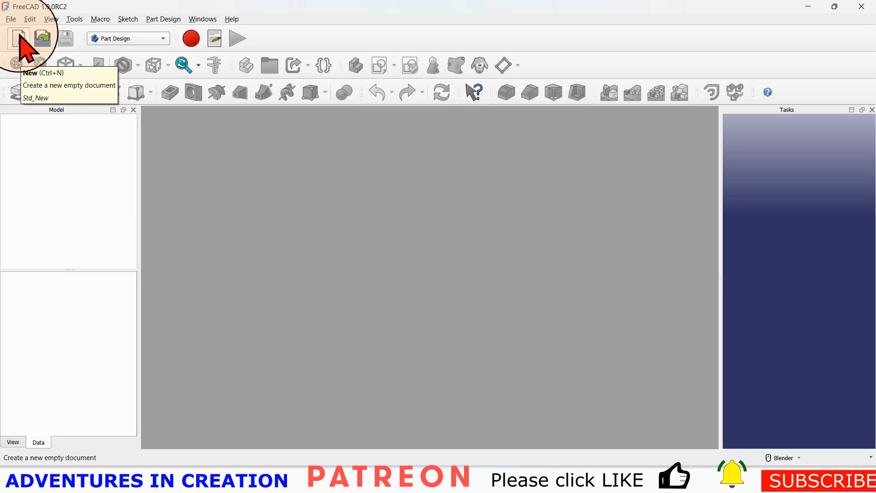
left_click(18, 38)
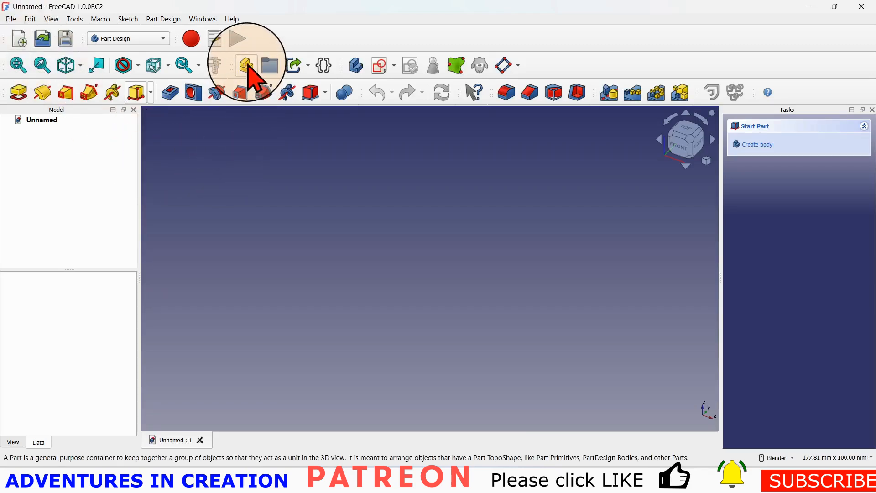
mouse_move(245, 66)
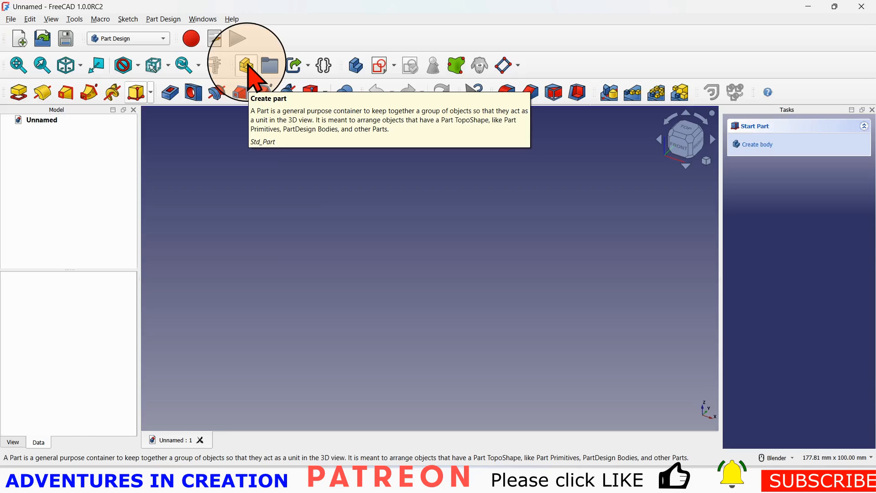
Add a Part container with a new Body inside it and inspect both in the Model tree.
left_click(245, 65)
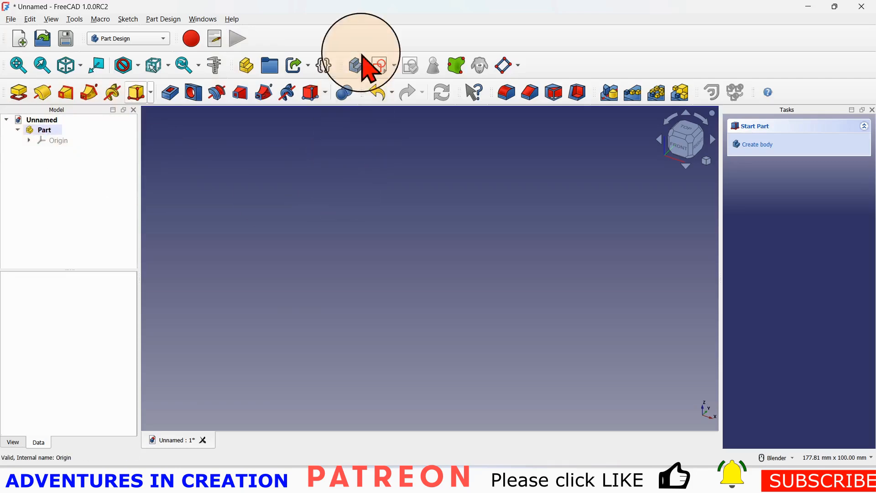
mouse_move(355, 66)
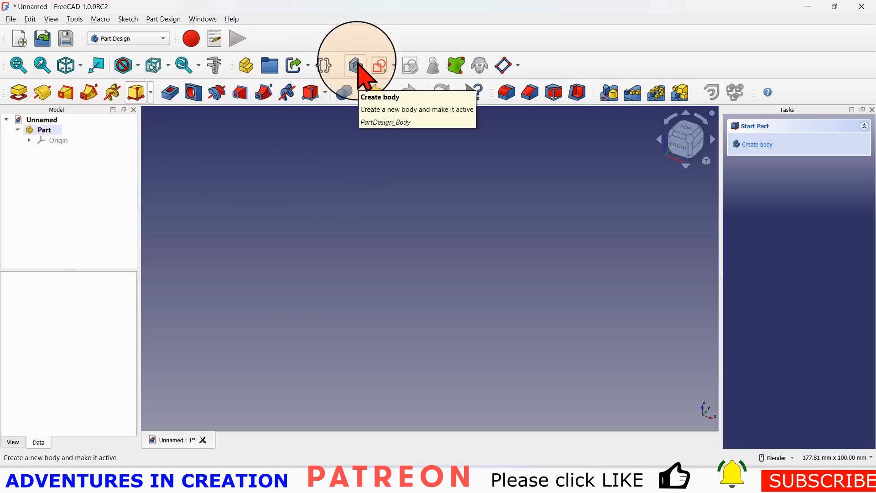
left_click(355, 65)
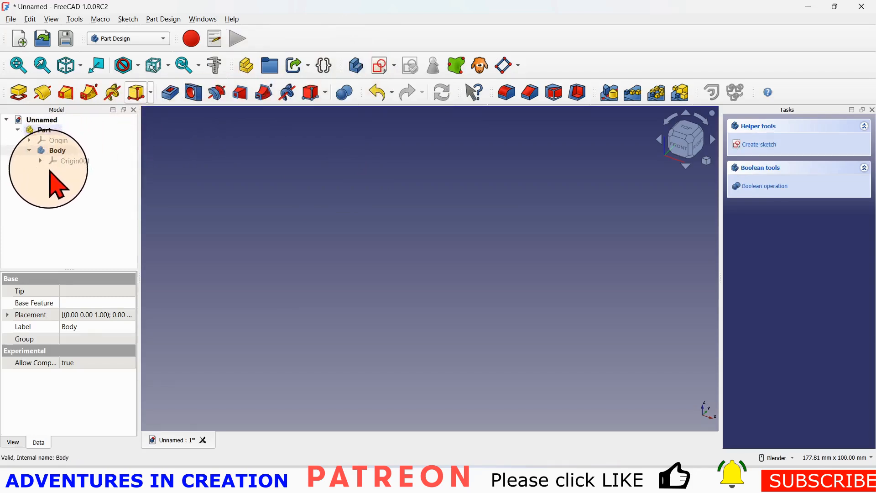
left_click(45, 130)
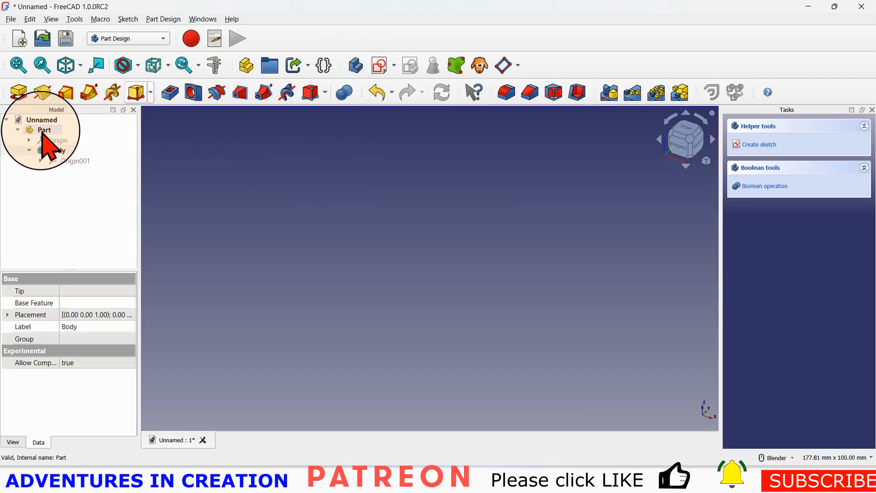
left_click(56, 150)
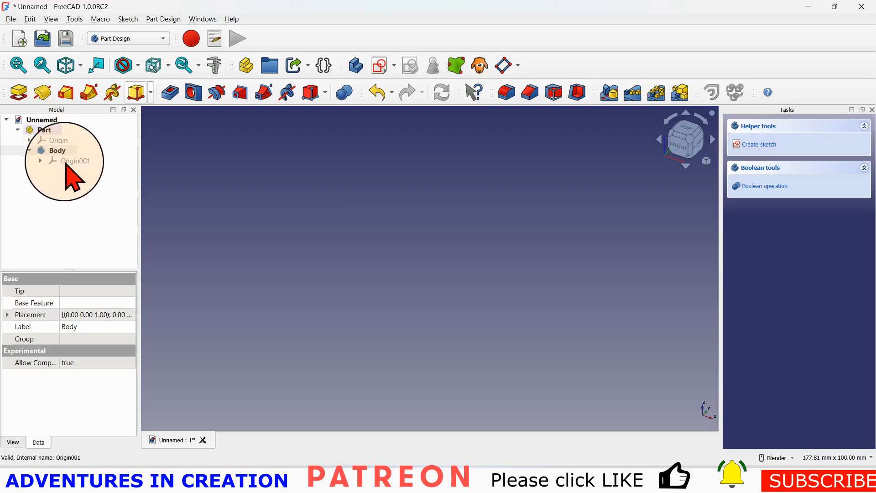
left_click(57, 151)
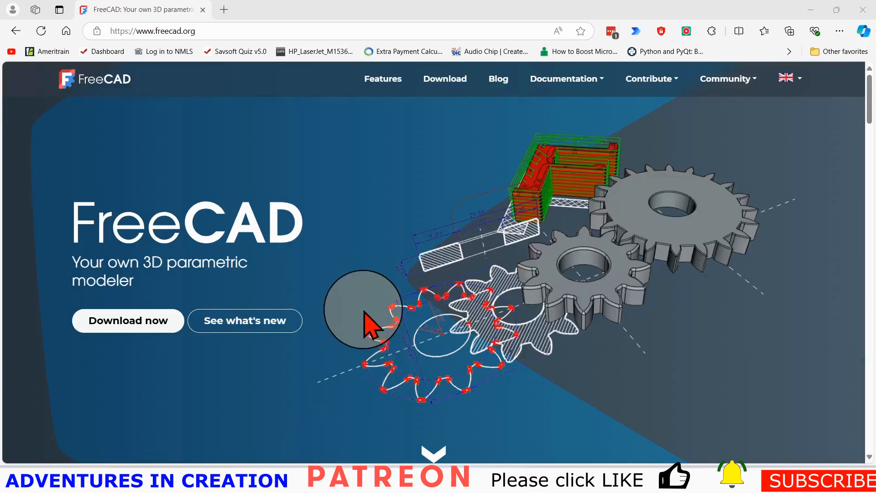
mouse_move(302, 159)
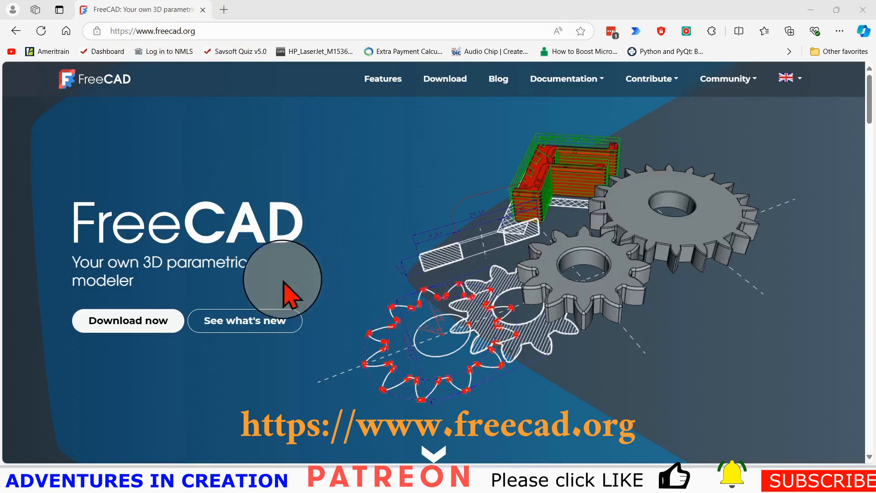
Go to the FreeCAD downloads page and open the 1.0 Release Candidate build on GitHub.
left_click(128, 320)
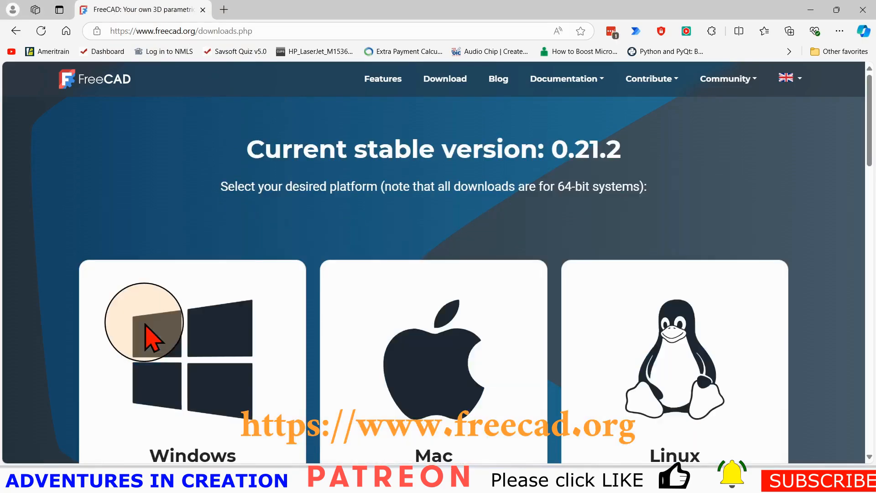
scroll("down", 3)
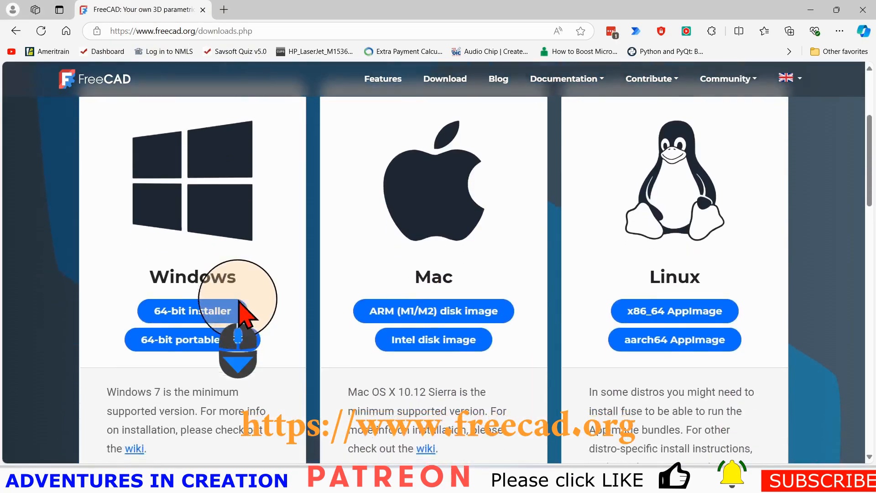
scroll("down", 3)
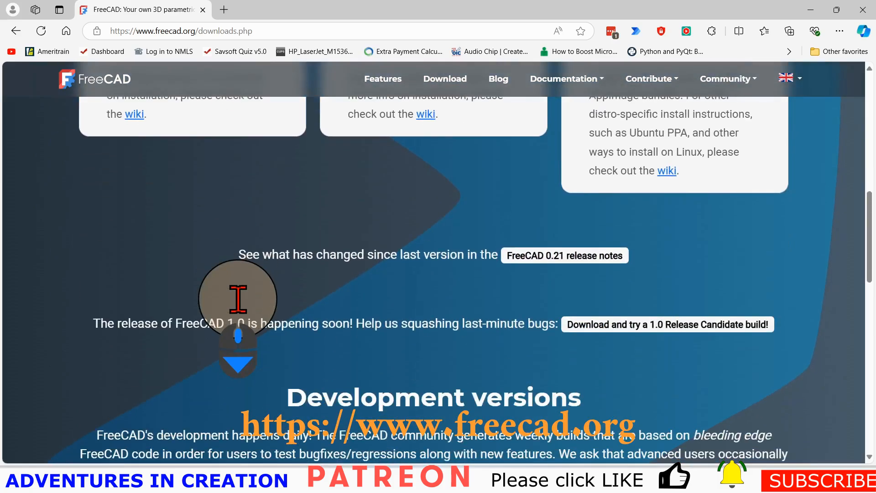
scroll("down", 3)
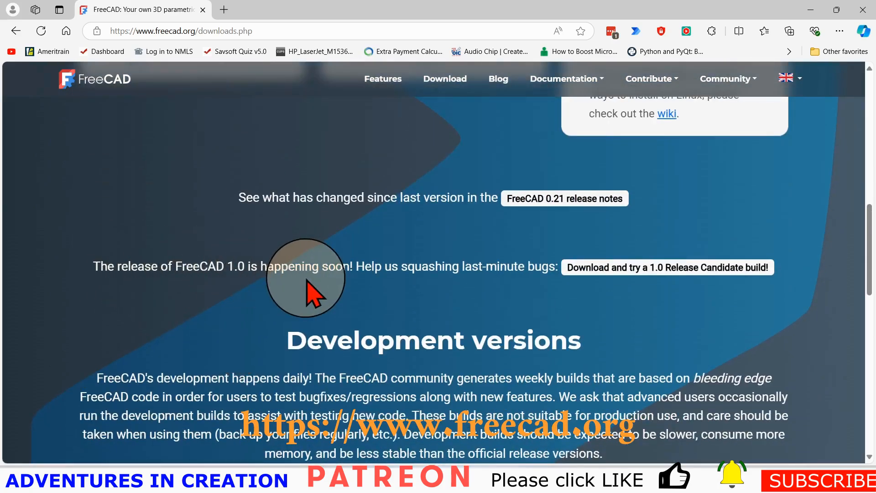
mouse_move(481, 287)
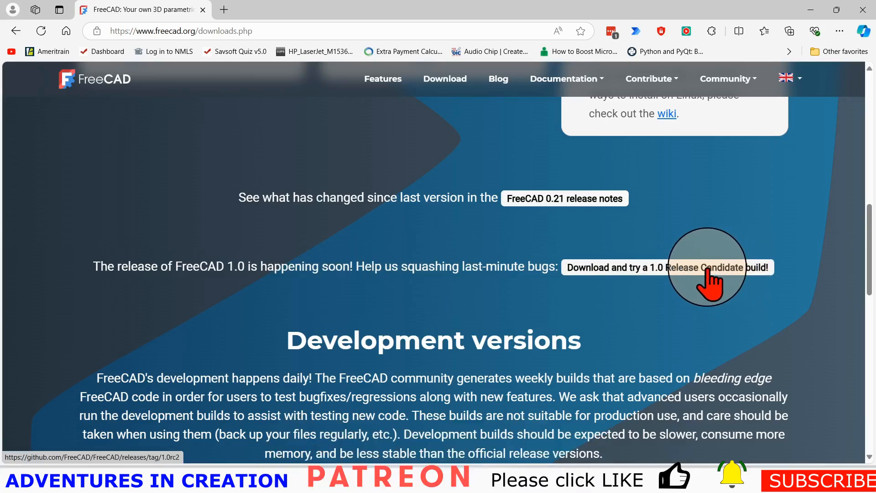
left_click(667, 267)
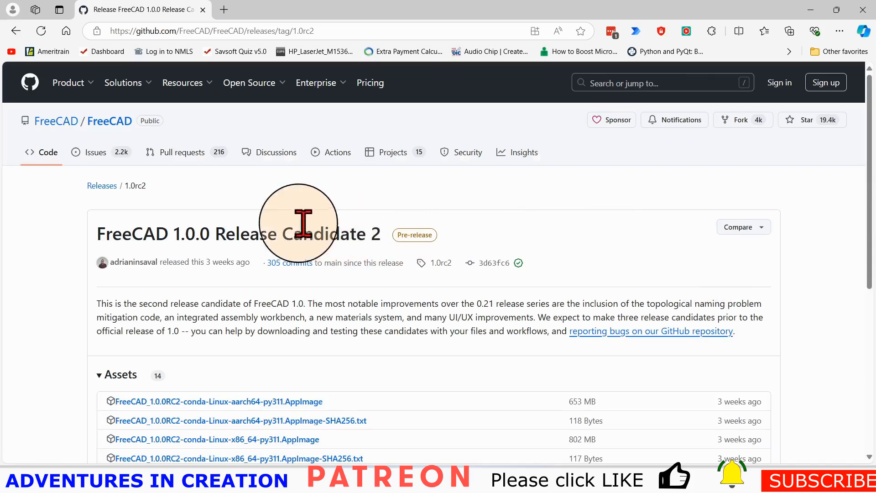
scroll("down", 3)
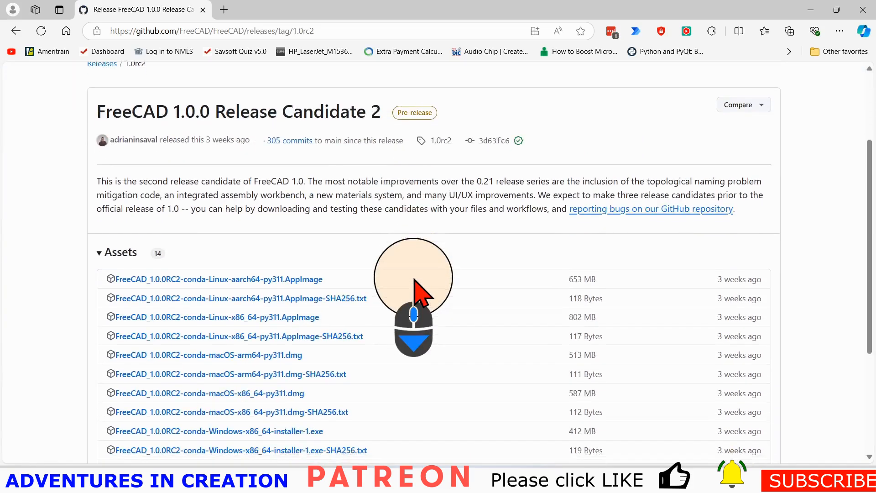
scroll("down", 3)
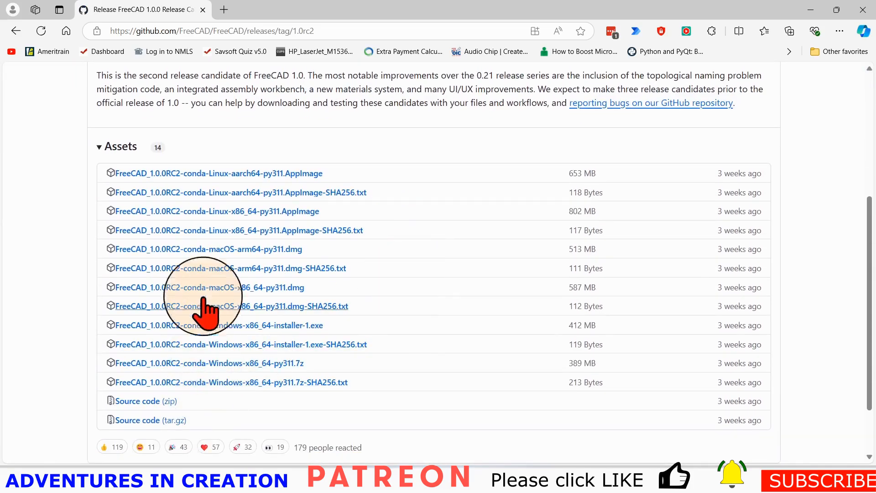
mouse_move(218, 174)
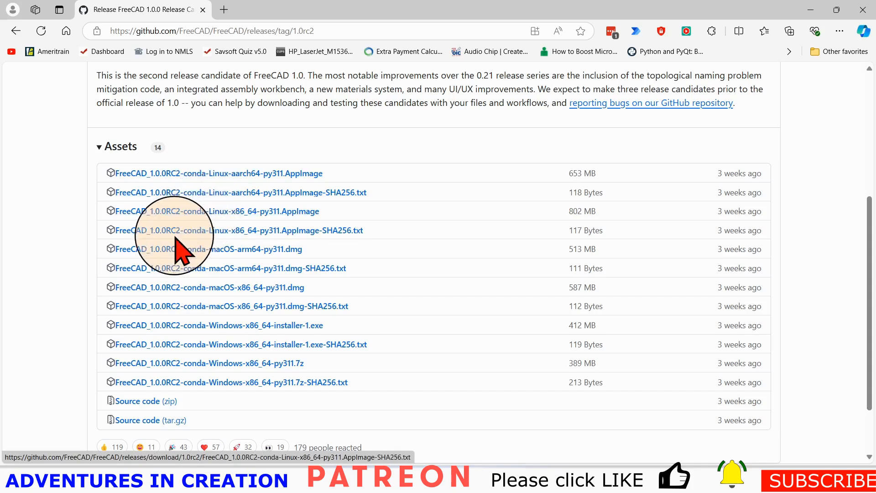
mouse_move(252, 174)
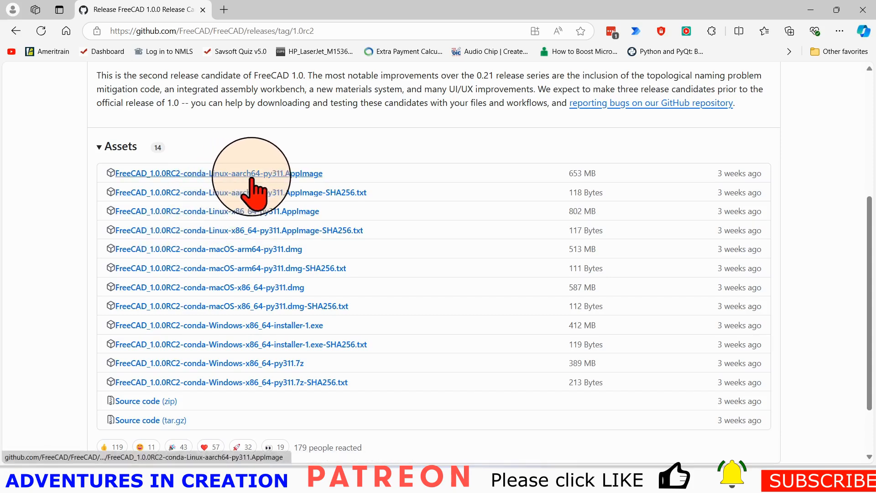
mouse_move(234, 211)
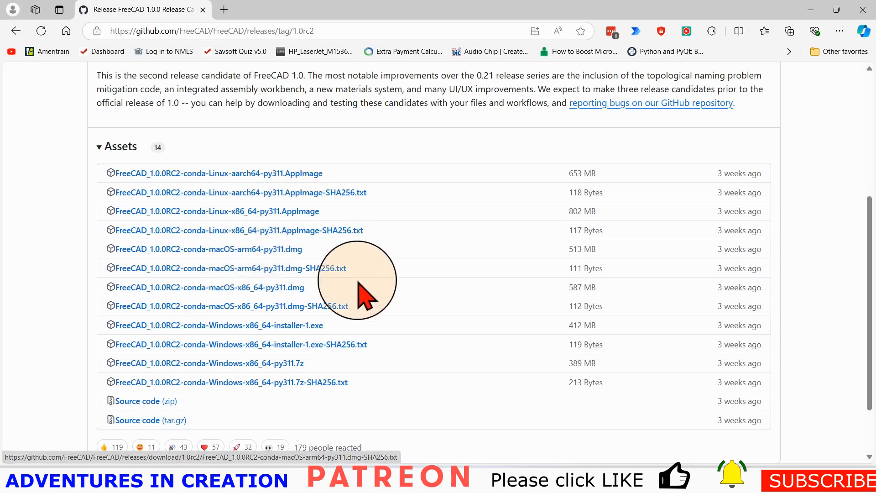
mouse_move(239, 288)
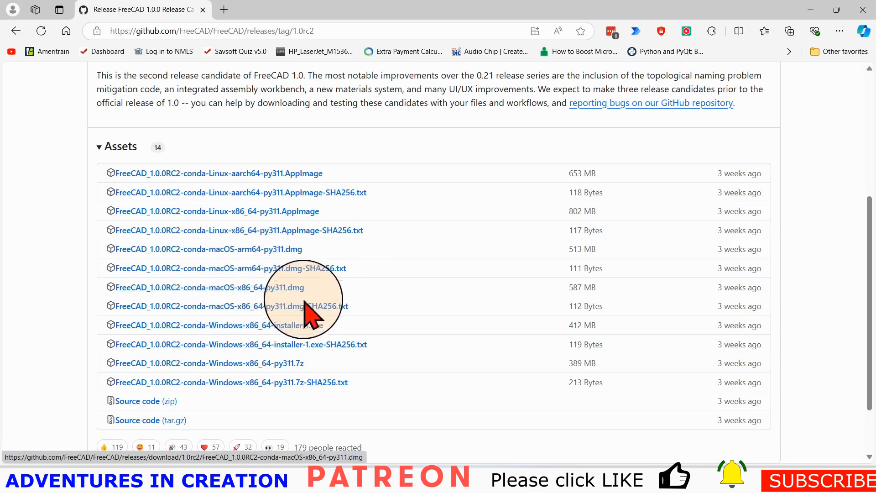
mouse_move(218, 325)
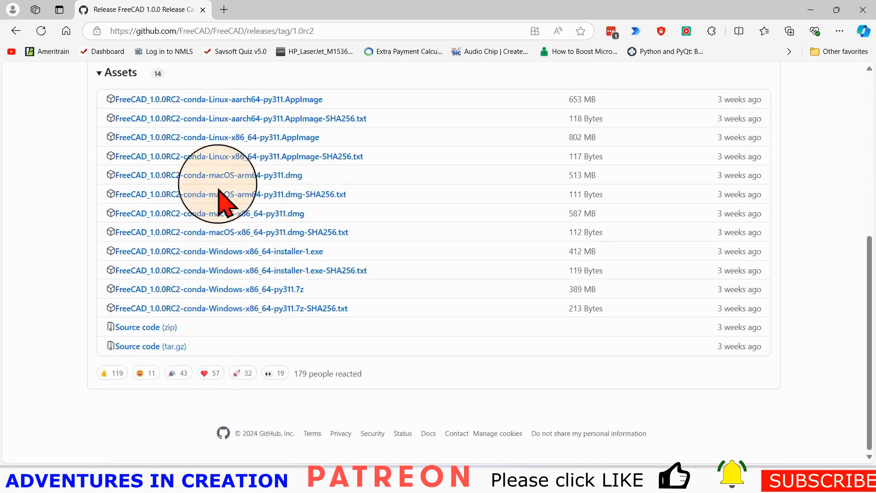
mouse_move(218, 134)
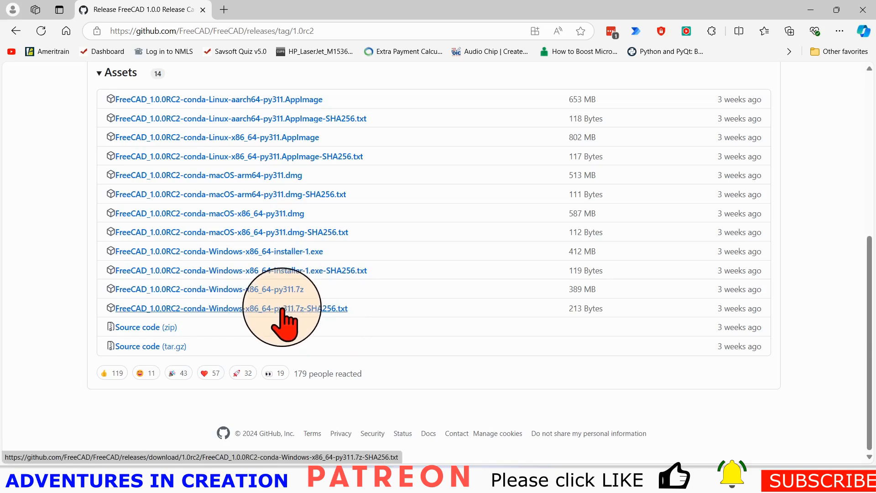
mouse_move(240, 289)
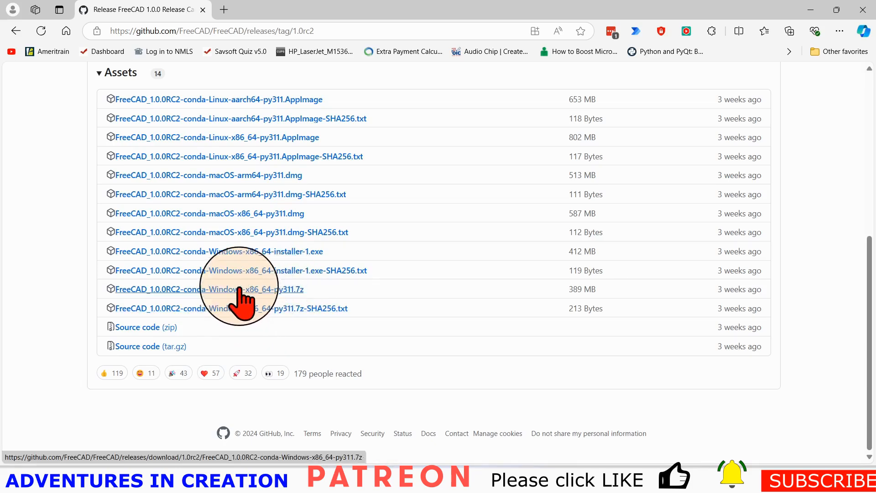
mouse_move(207, 302)
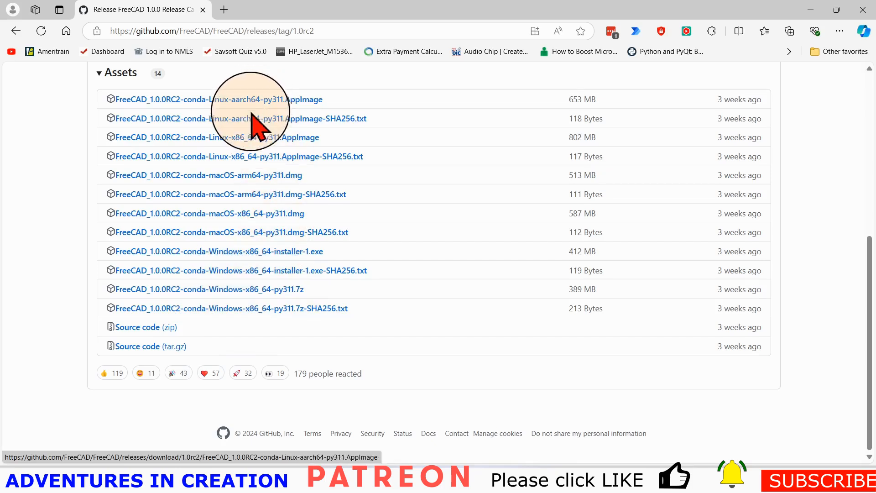
mouse_move(235, 251)
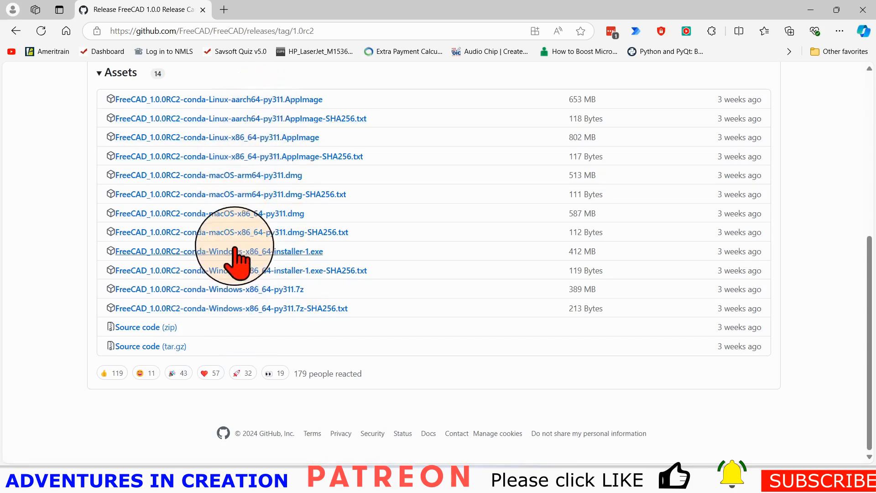
mouse_move(405, 354)
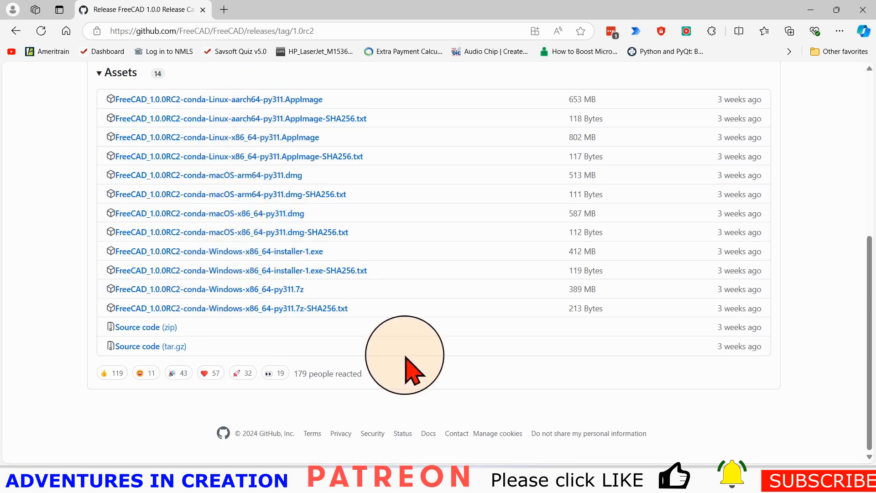
mouse_move(541, 400)
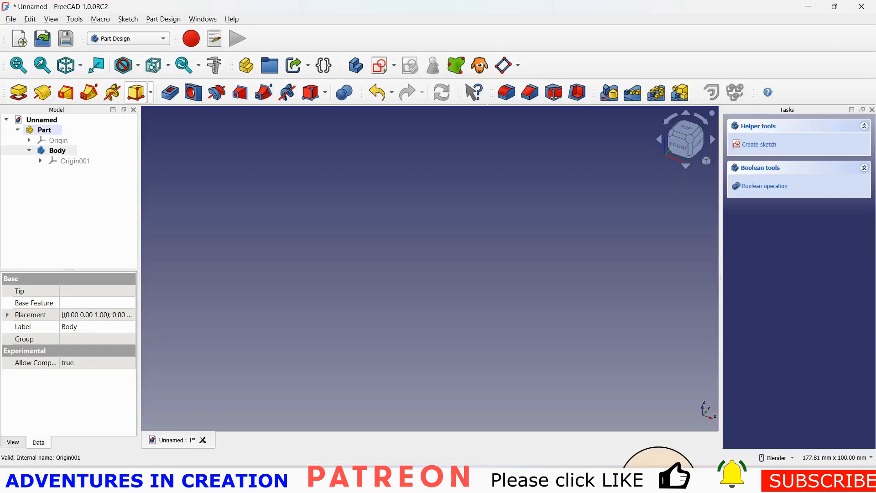
mouse_move(323, 65)
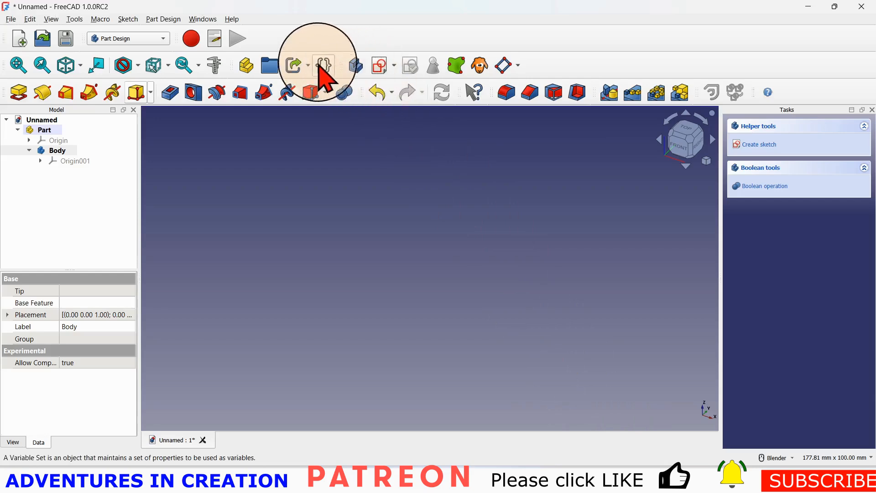
left_click(30, 19)
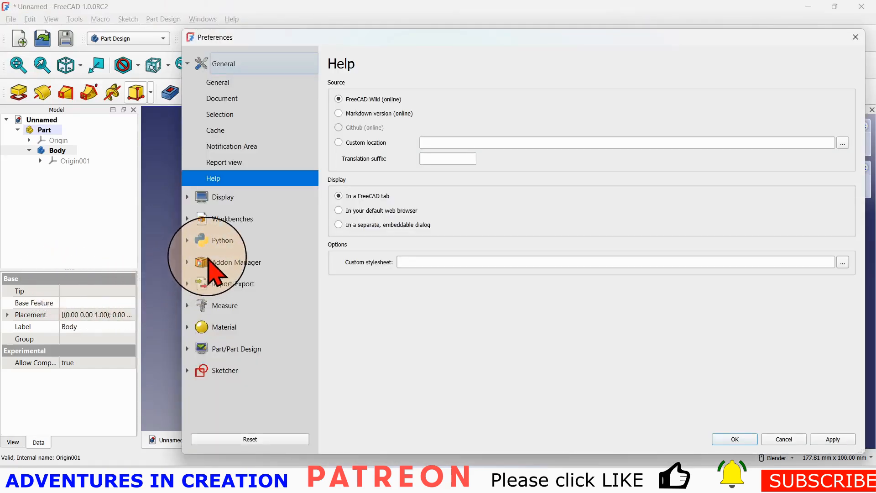
left_click(217, 82)
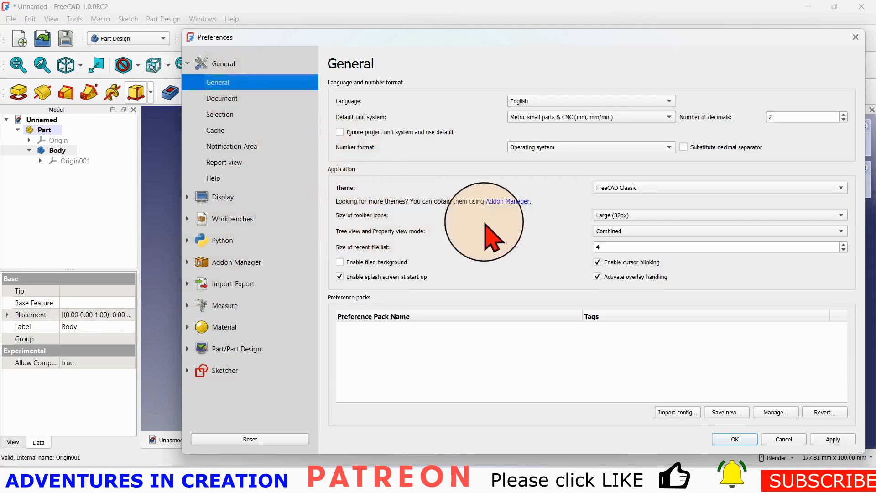
mouse_move(626, 218)
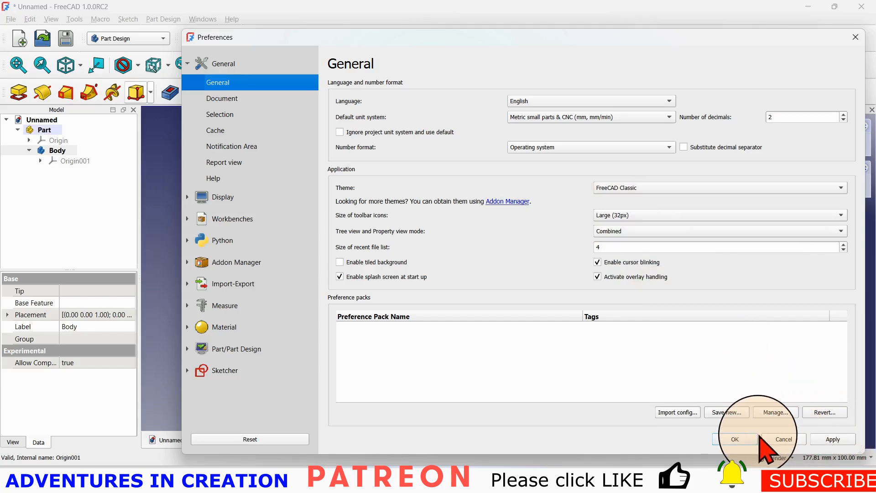
left_click(734, 438)
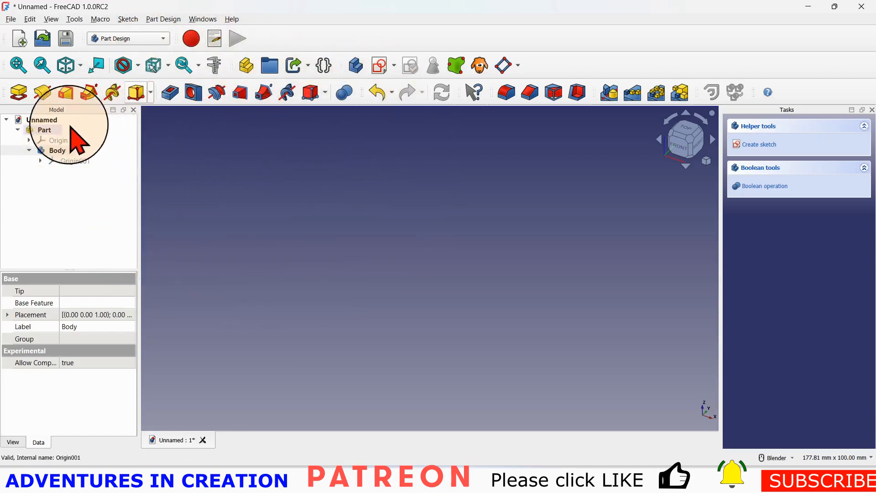
Select the Body under Part in the Model tree as the target for the next sketch.
left_click(43, 129)
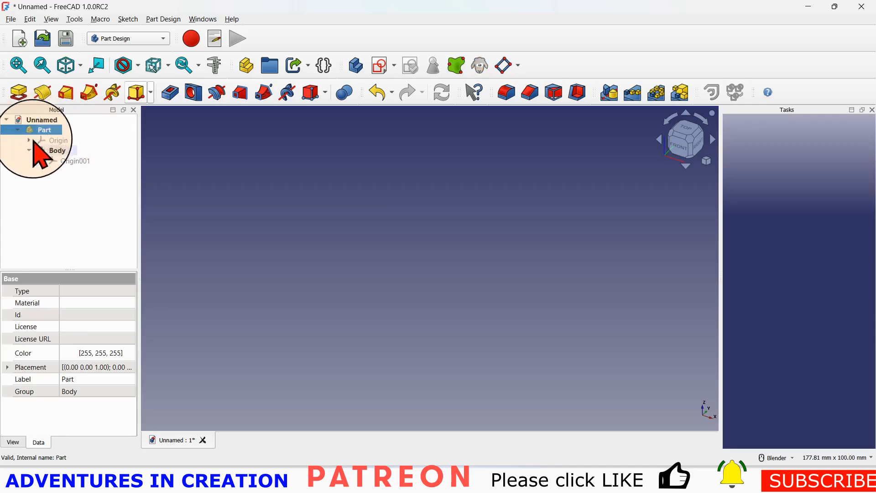
left_click(57, 151)
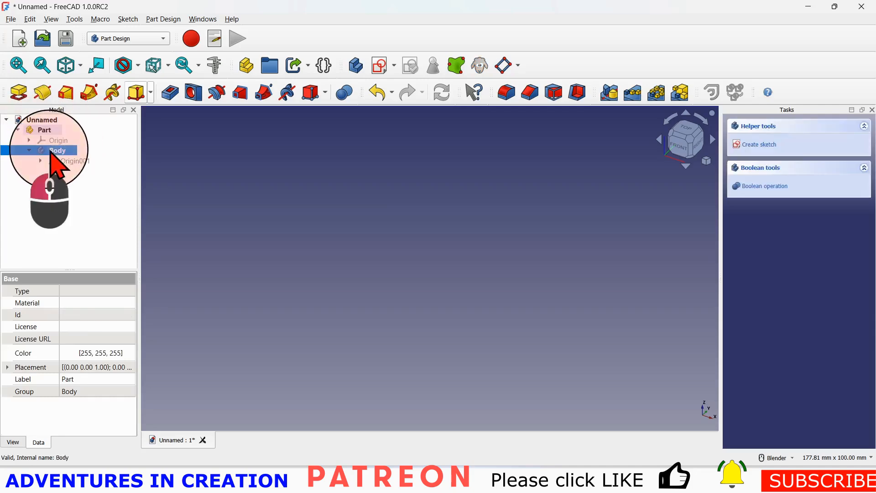
left_click(57, 151)
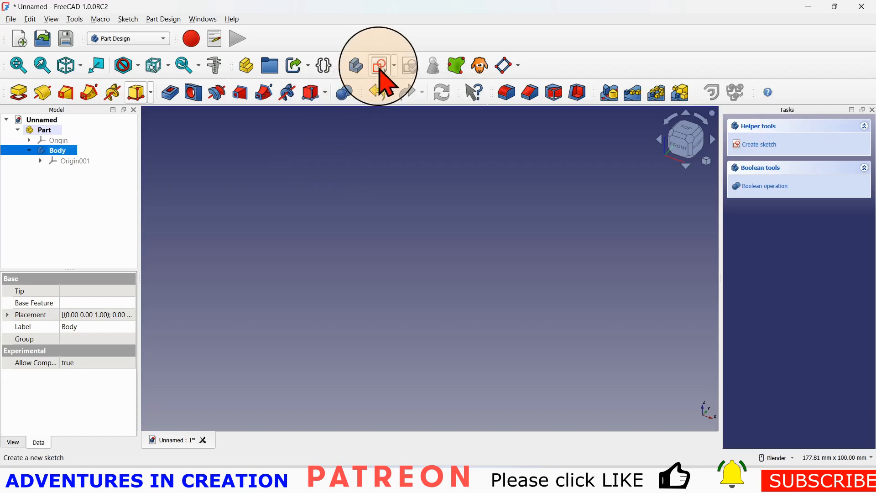
mouse_move(378, 65)
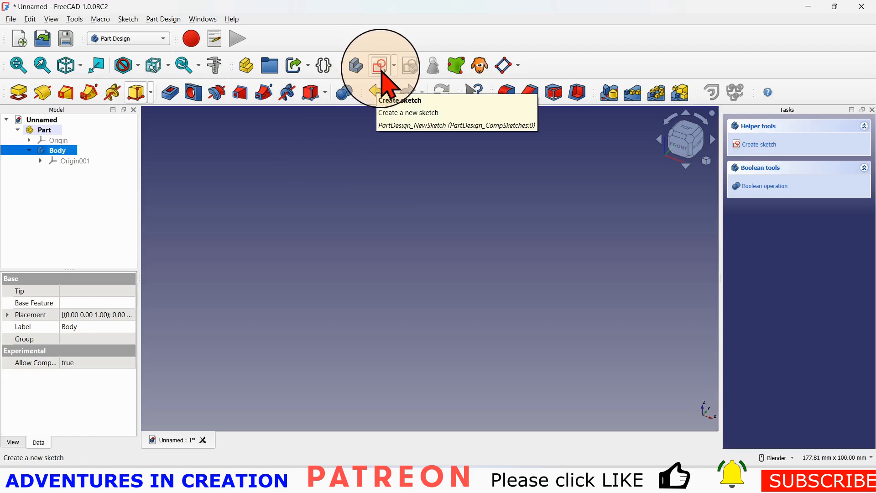
Create a new sketch in the Body attached to XY-plane001, entering the Sketcher.
left_click(377, 66)
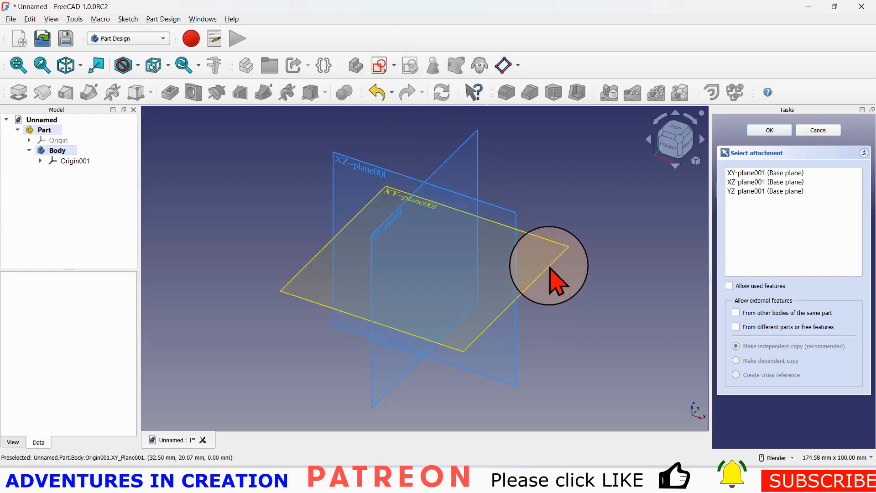
left_click(768, 130)
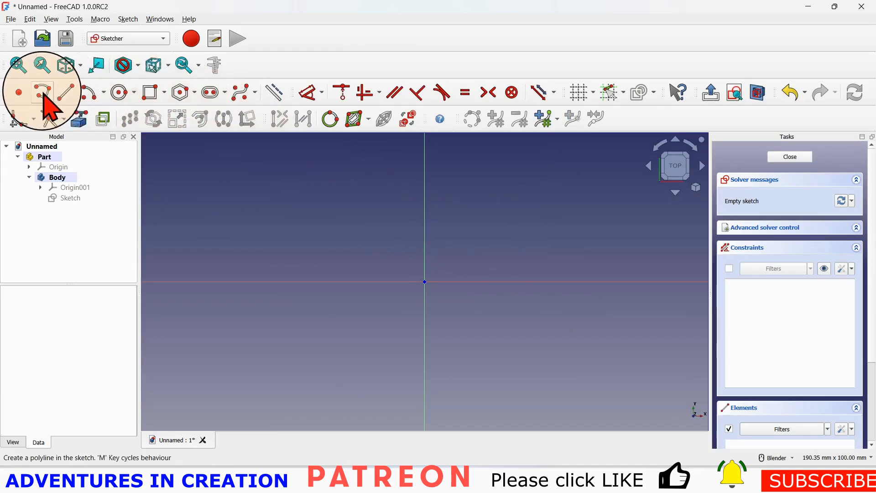
mouse_move(44, 91)
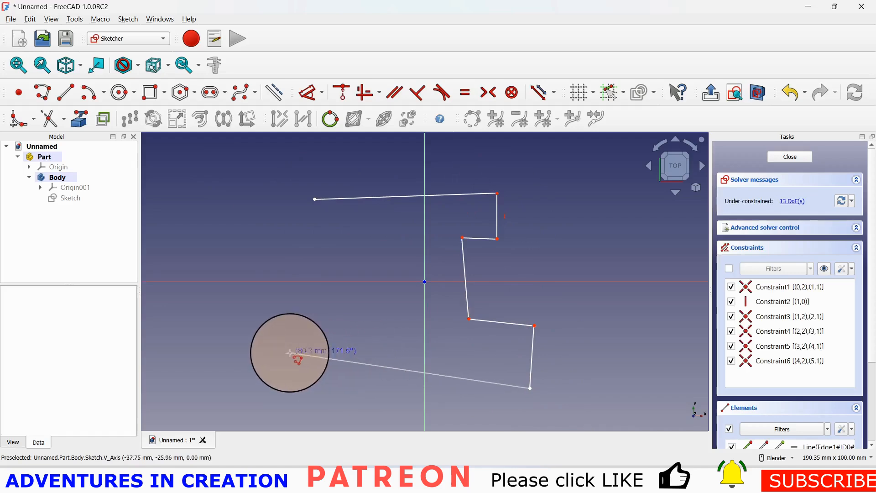
Close the eight-sided L-shaped polyline back to its start point and finish the sketch.
left_click_drag(290, 354, 315, 199)
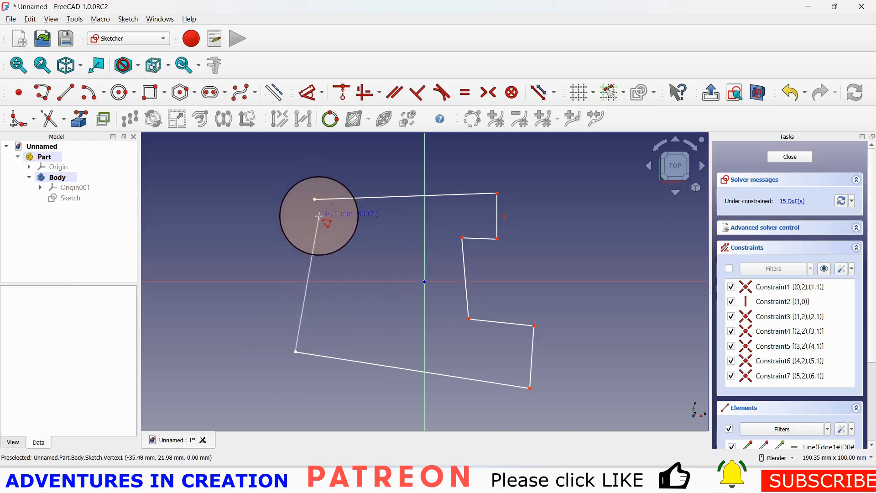
left_click_drag(318, 215, 315, 198)
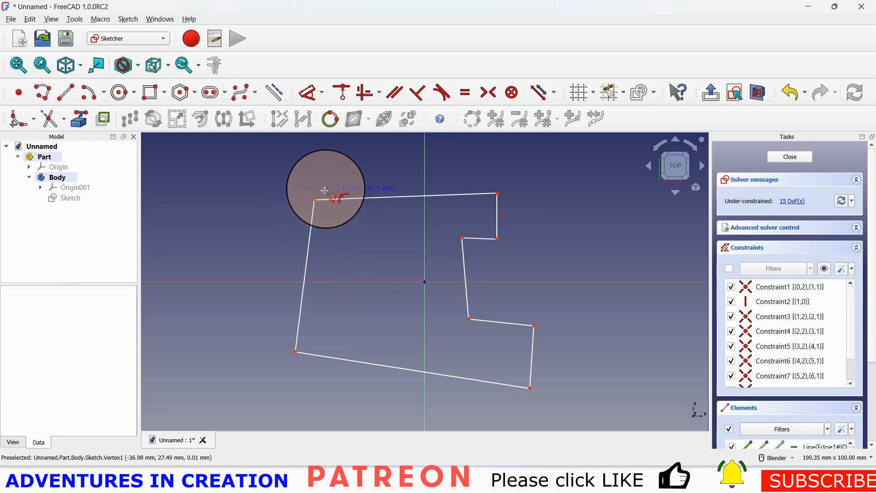
mouse_move(560, 282)
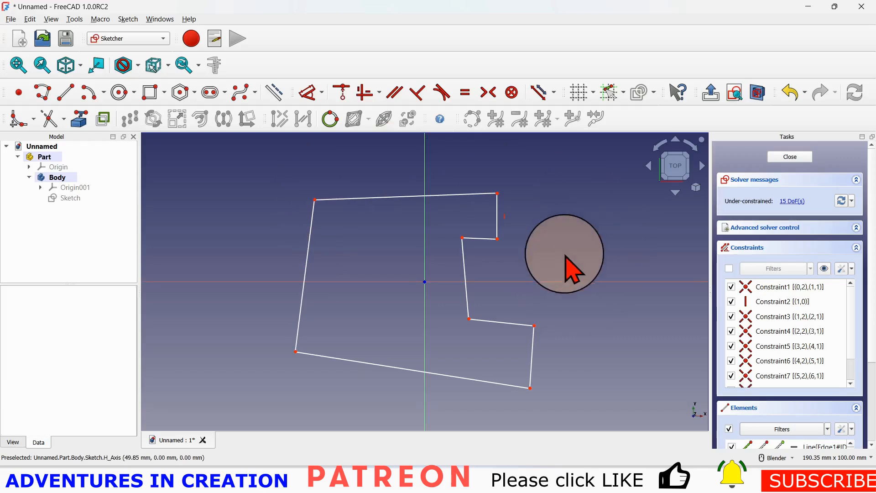
mouse_move(248, 237)
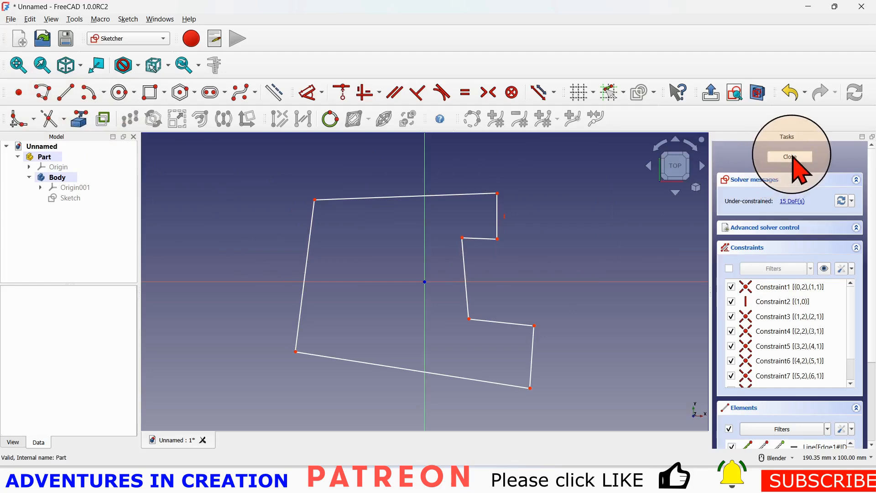
left_click(789, 156)
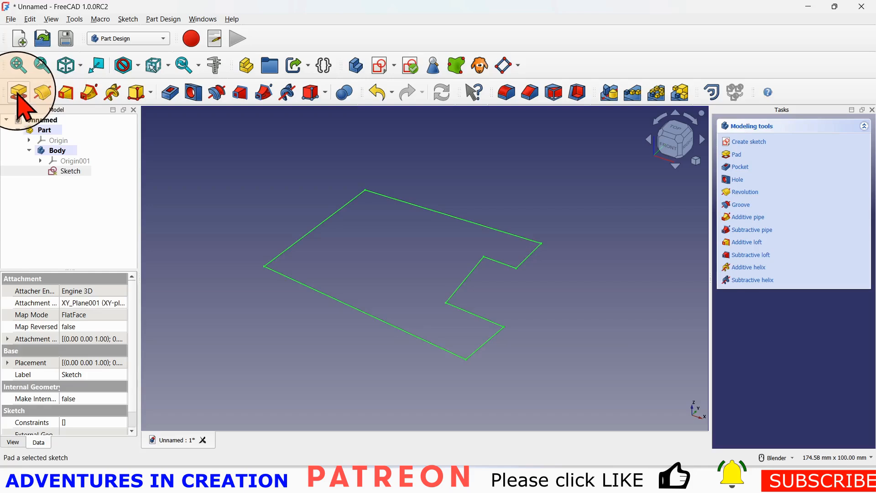
mouse_move(37, 91)
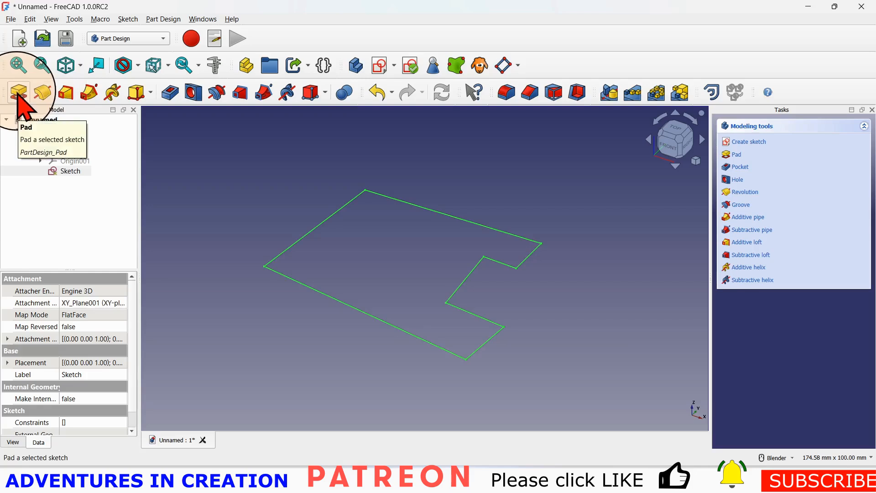
Pad the L-shaped sketch to a 12 mm thick solid and confirm.
left_click(18, 92)
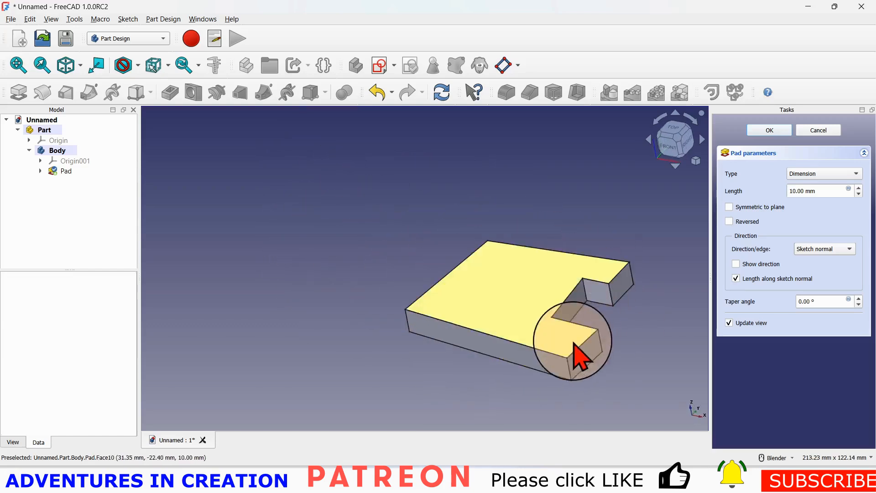
mouse_move(537, 335)
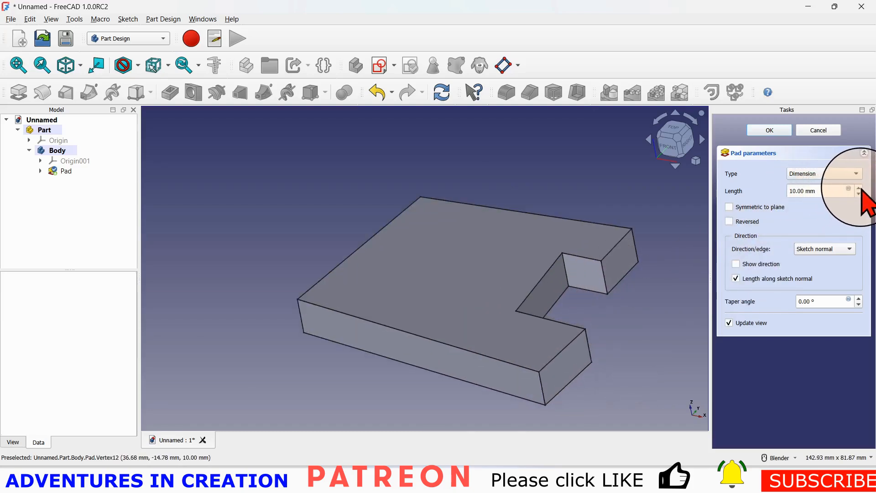
left_click(859, 188)
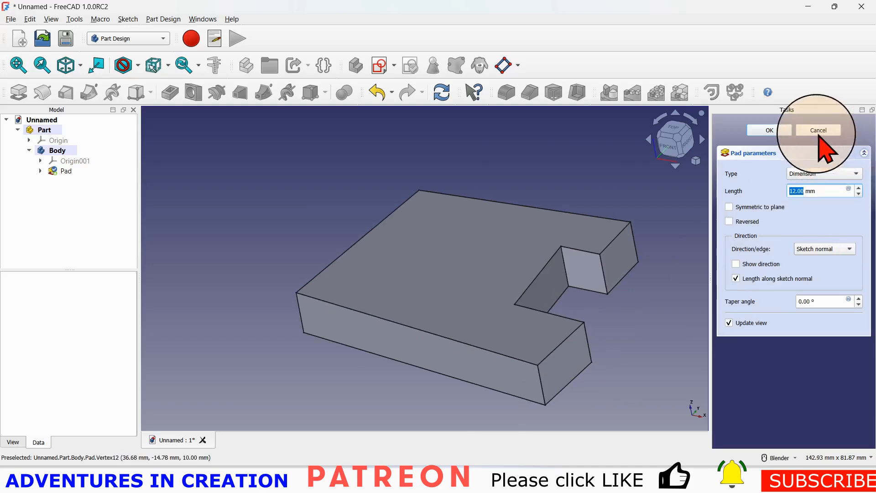
mouse_move(787, 139)
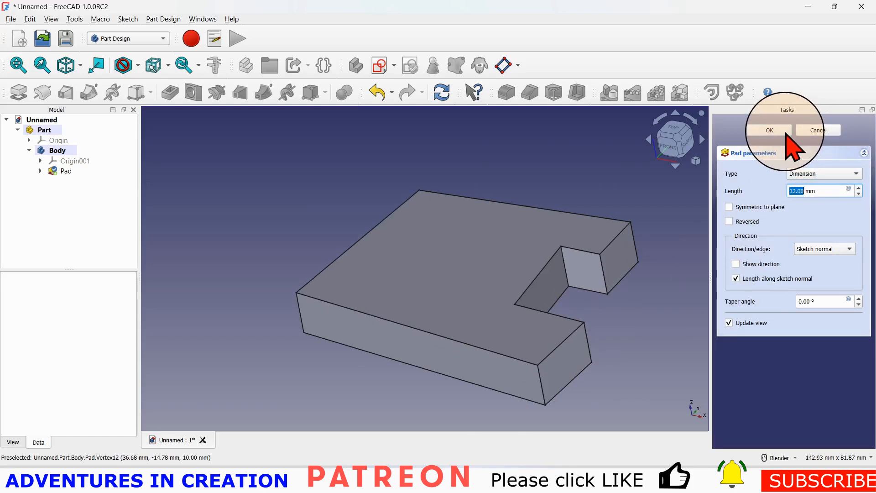
left_click(768, 130)
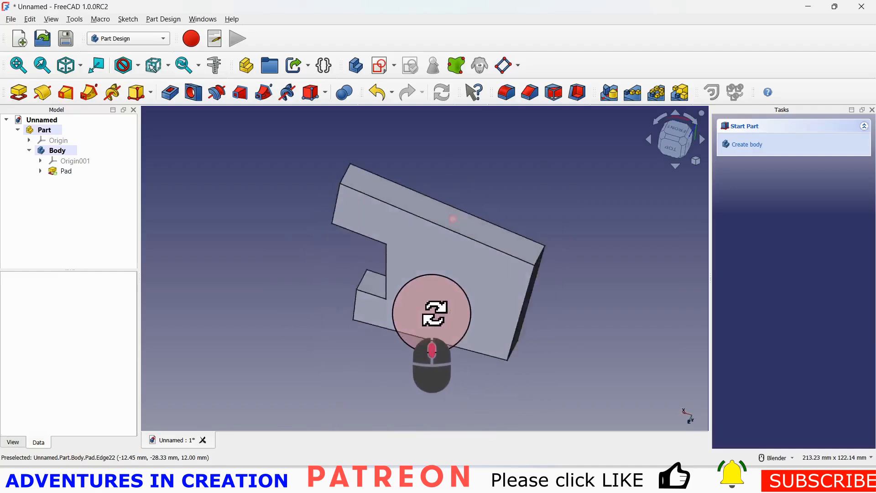
Orbit the padded 12 mm block to view it from another side and edge-on.
left_click_drag(433, 312, 566, 209)
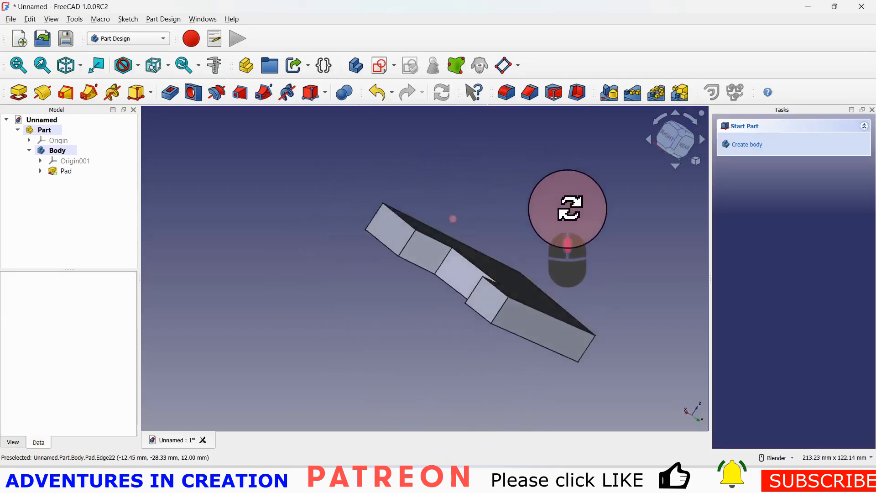
left_click_drag(567, 210, 295, 268)
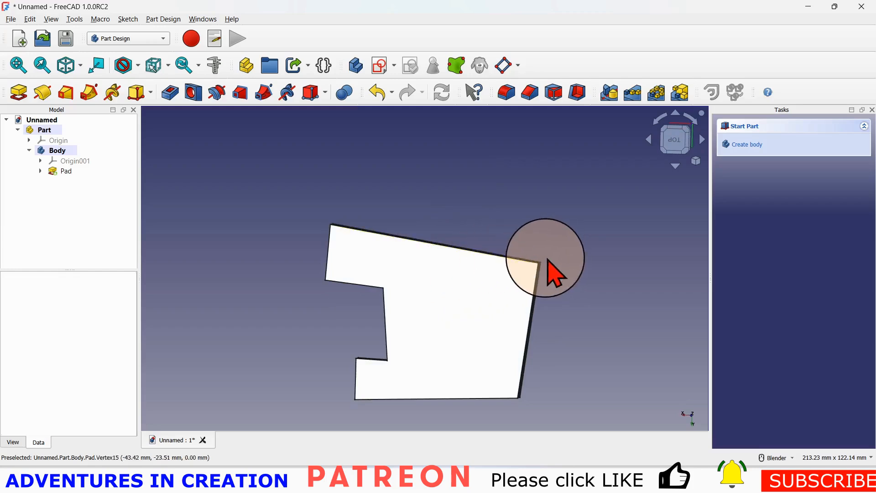
mouse_move(620, 392)
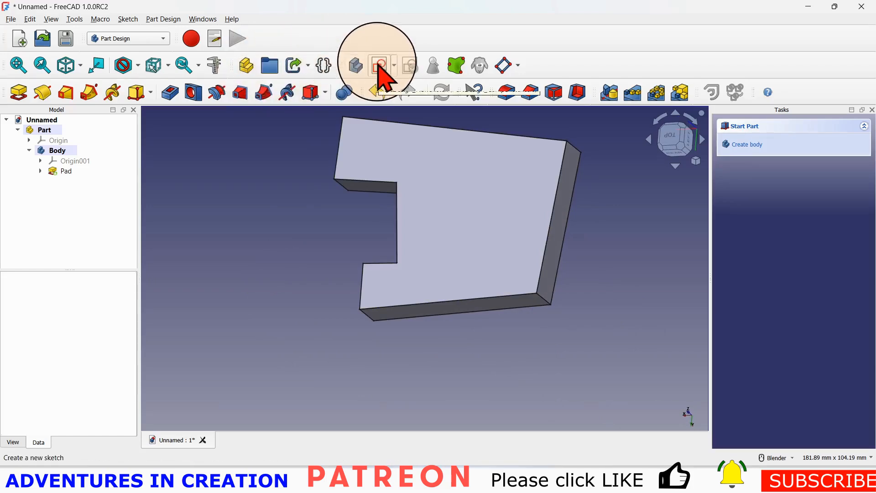
Sketch a circle on XZ-plane001 over the solid's section view and finish the sketch.
left_click(374, 65)
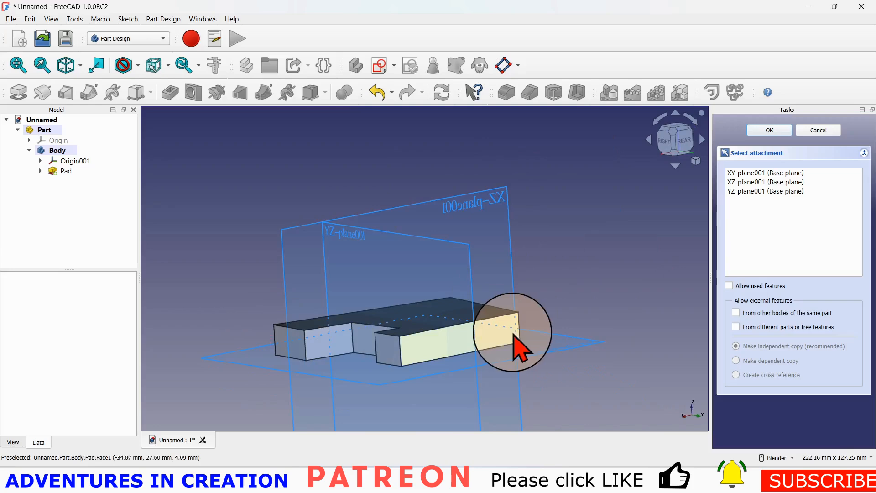
mouse_move(500, 198)
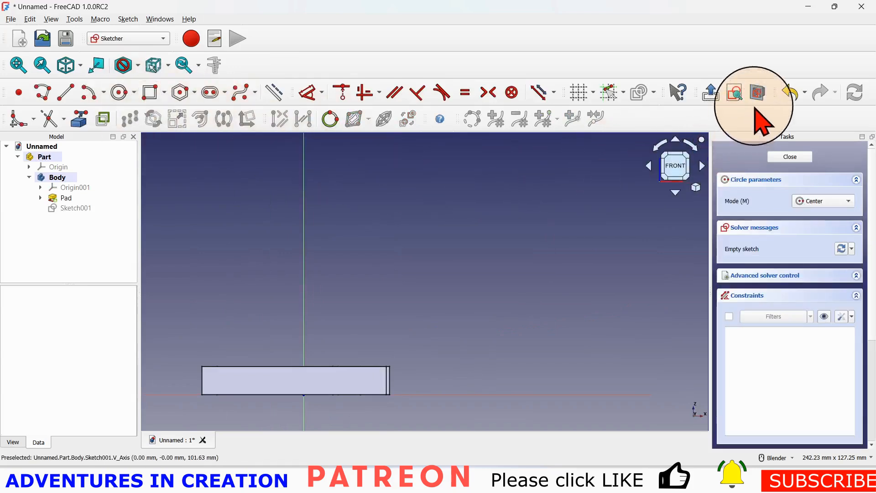
mouse_move(757, 92)
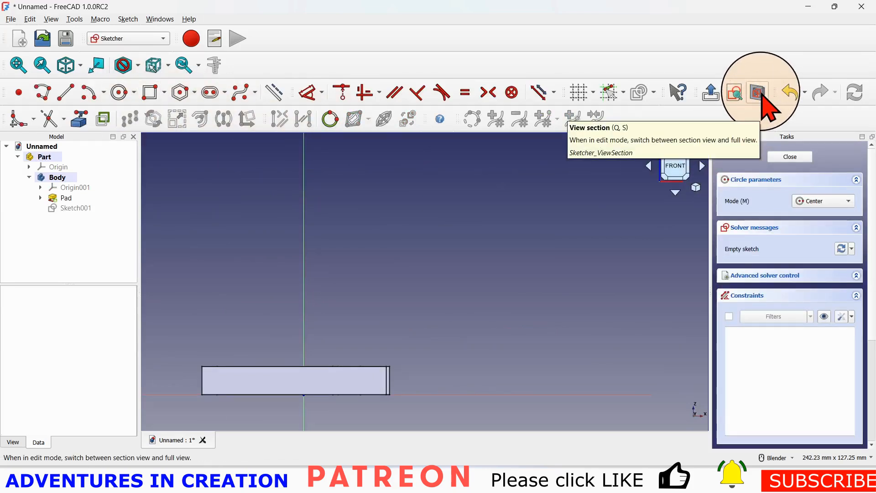
left_click(757, 92)
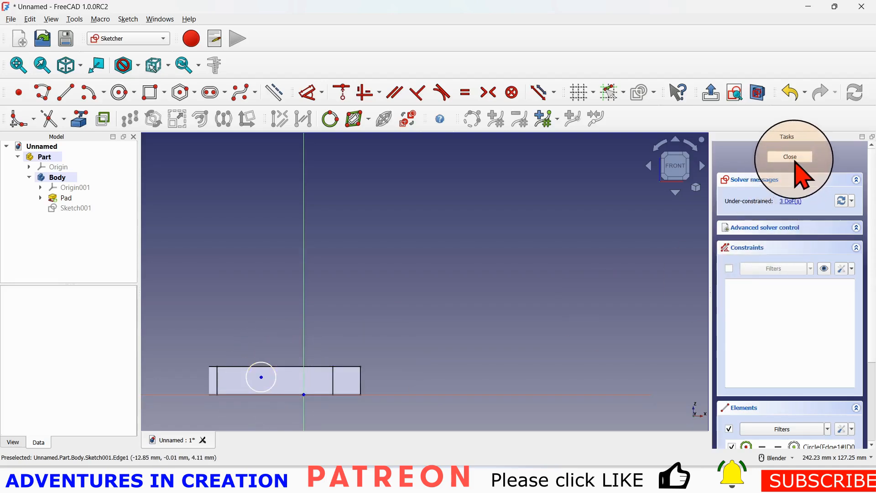
left_click(789, 156)
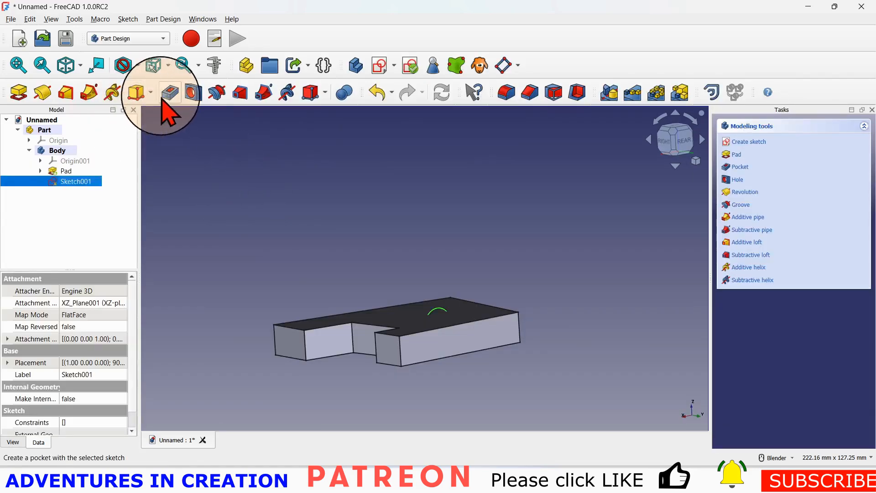
mouse_move(170, 92)
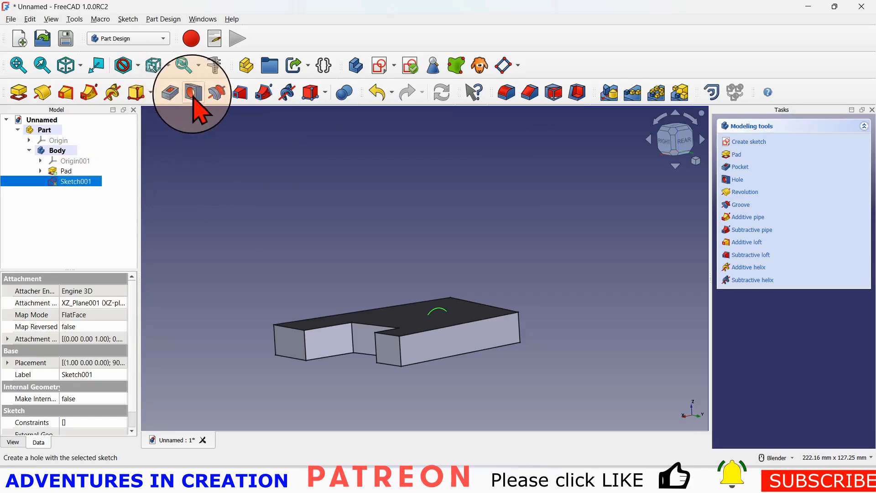
mouse_move(193, 91)
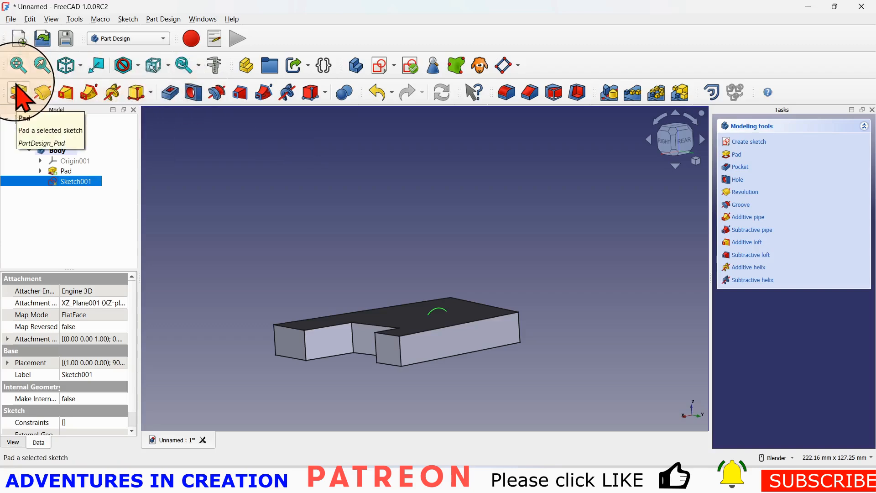
mouse_move(40, 92)
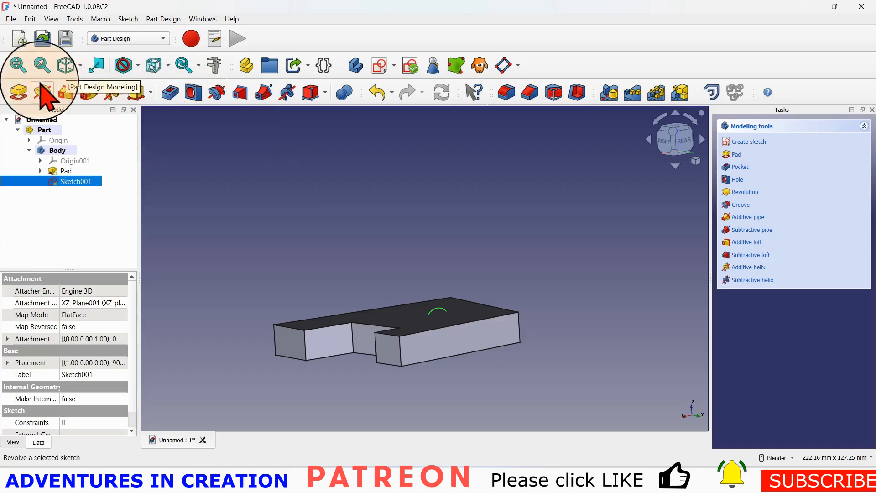
mouse_move(111, 95)
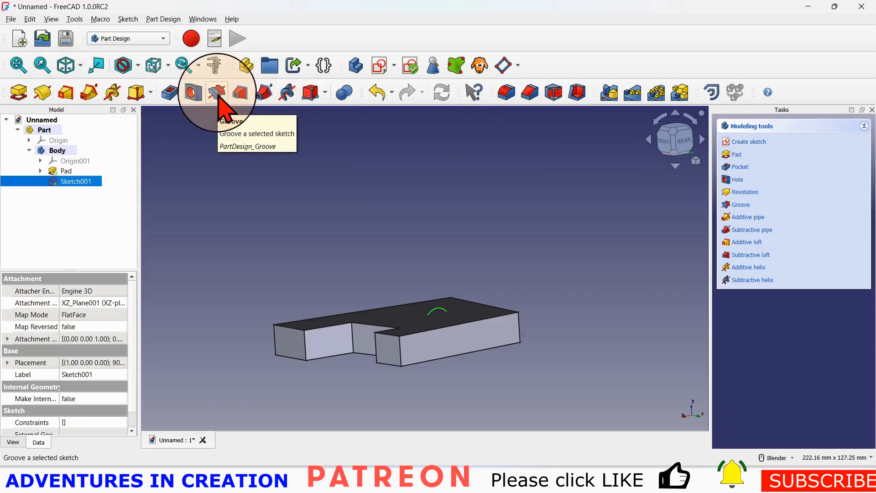
mouse_move(170, 92)
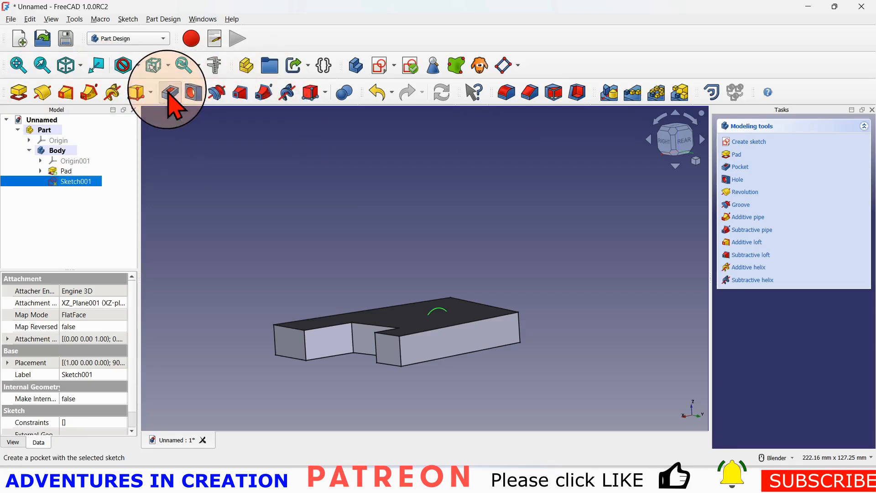
Pocket the circle sketch with Type set to Through all and confirm the cut.
left_click(171, 92)
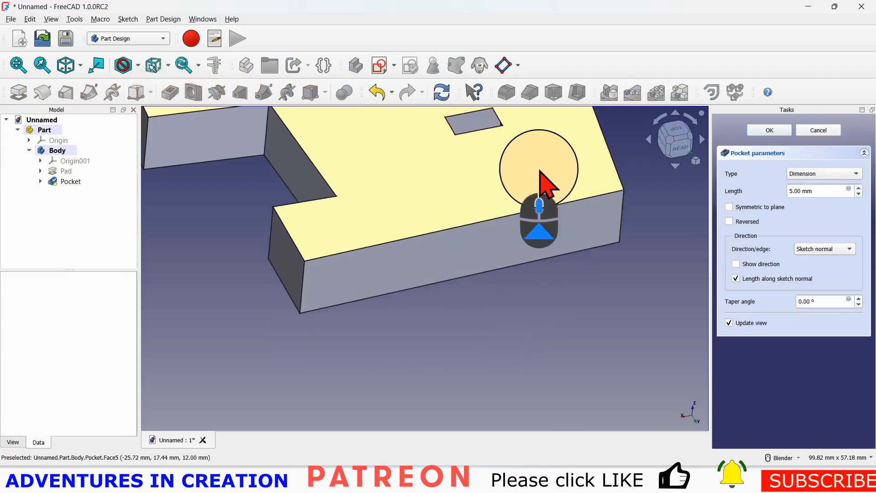
left_click_drag(539, 173, 584, 201)
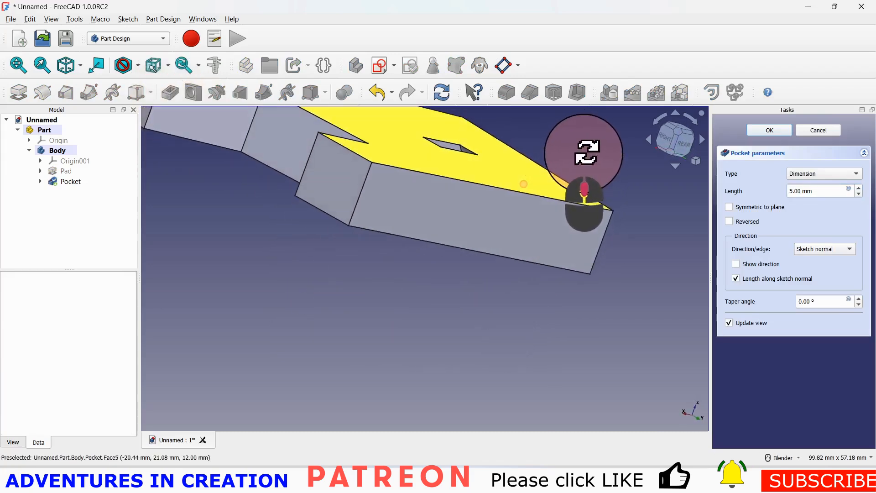
left_click(821, 173)
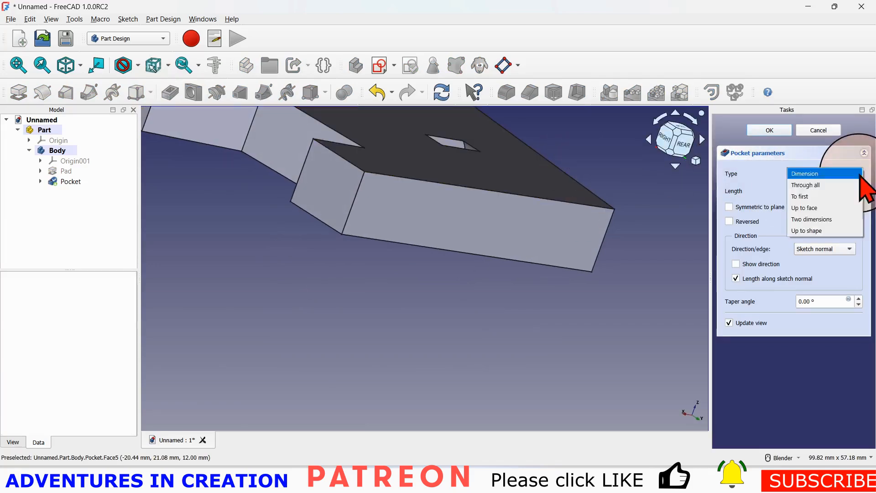
left_click(805, 185)
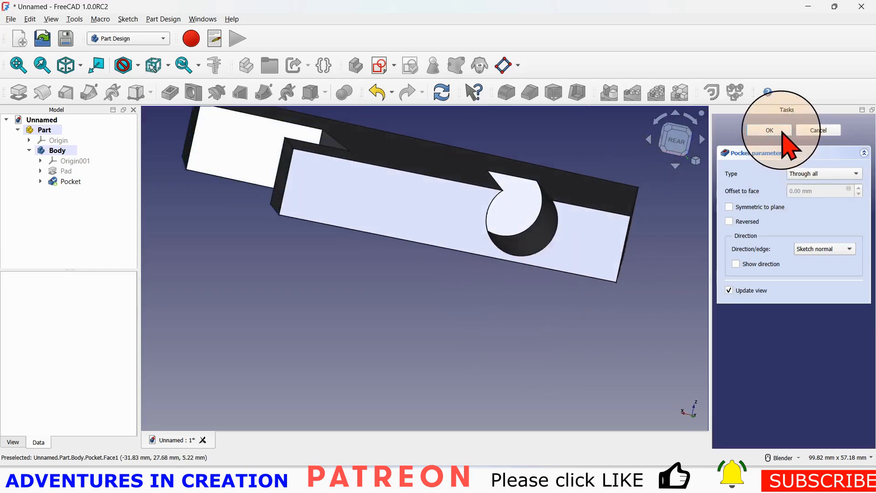
left_click(768, 130)
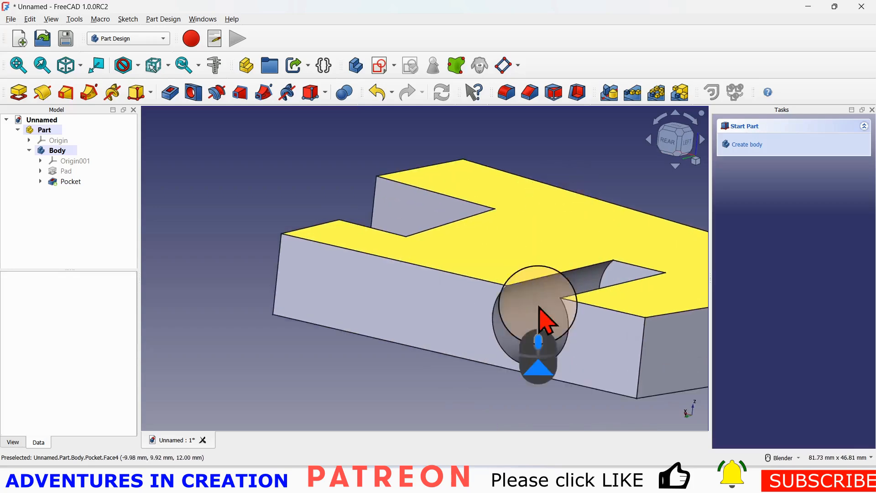
Display the Body's Origin001 planes and axes around the pocketed block after inspecting the hole.
left_click_drag(536, 313, 586, 295)
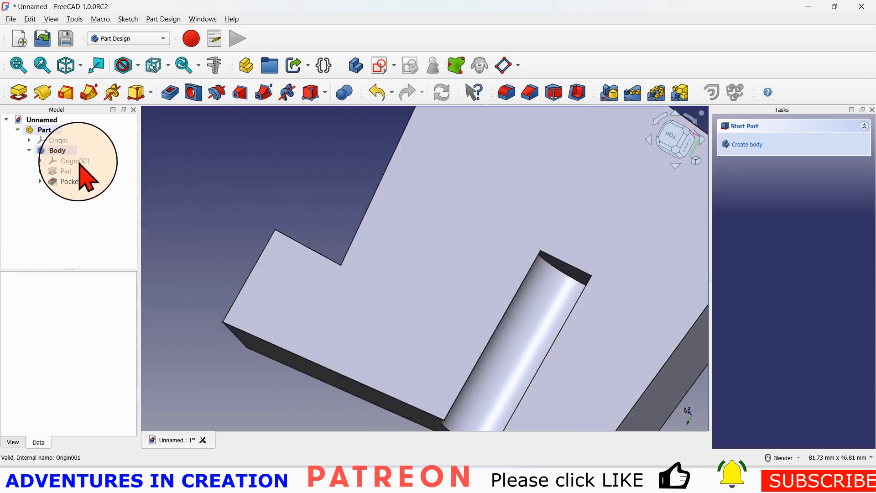
left_click(73, 160)
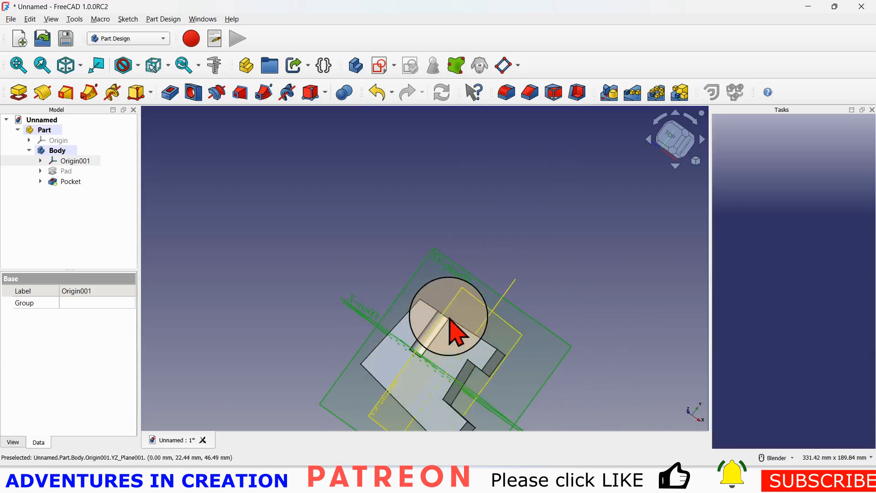
mouse_move(481, 302)
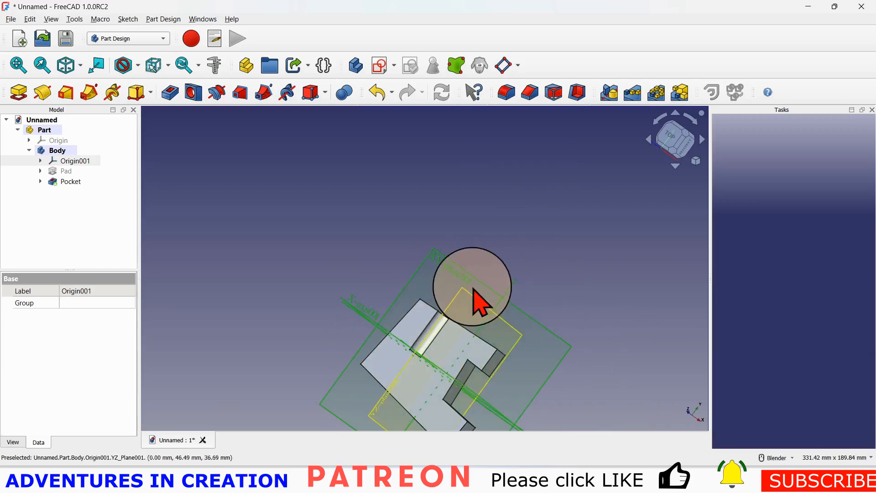
left_click_drag(475, 301, 498, 321)
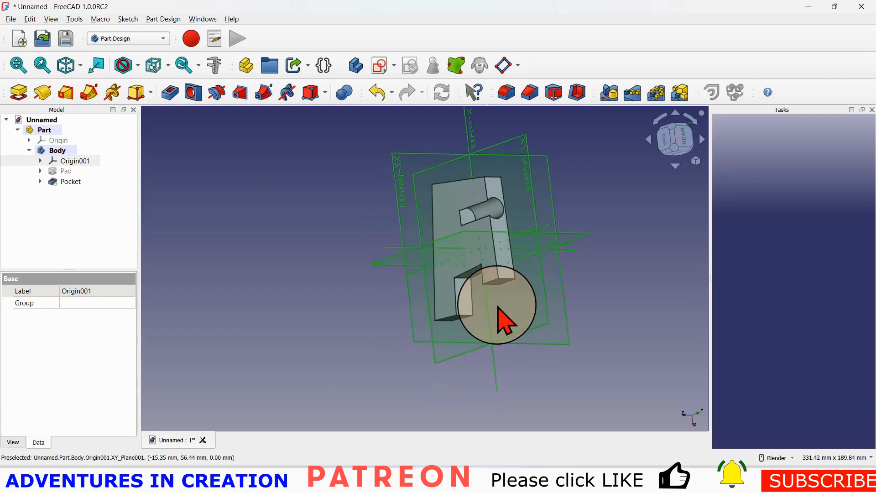
left_click_drag(500, 322, 576, 187)
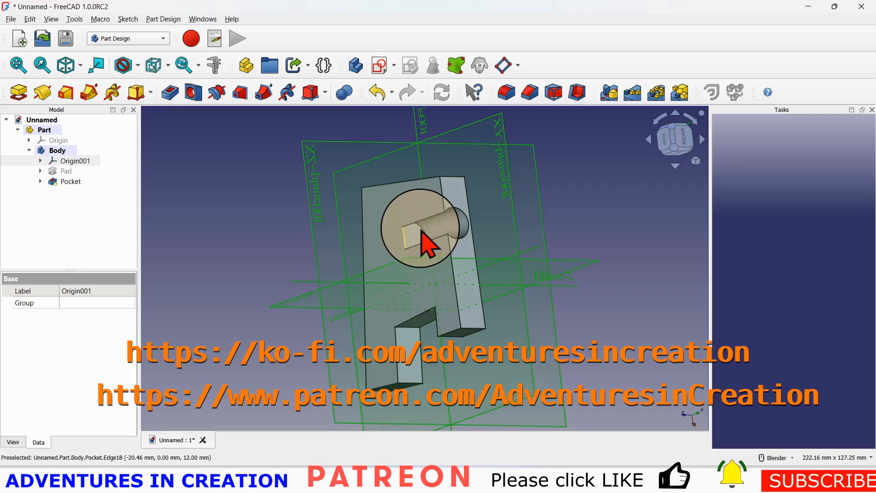
scroll("down", 3)
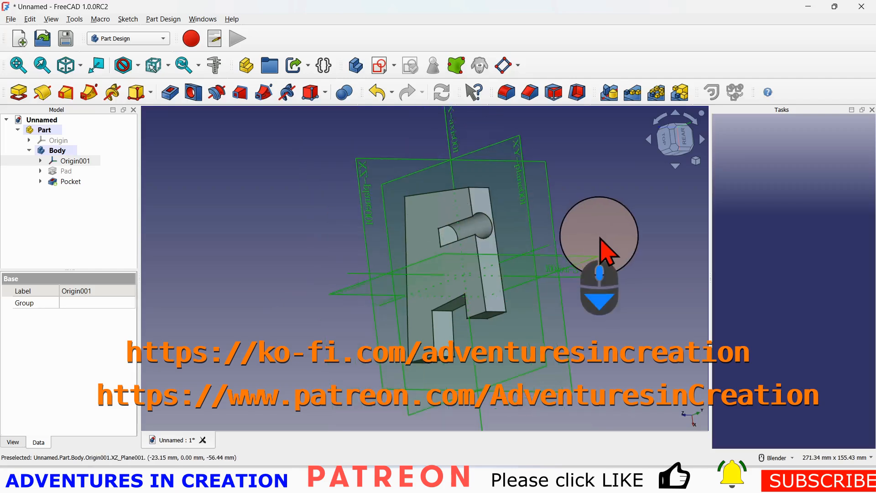
scroll("down", 3)
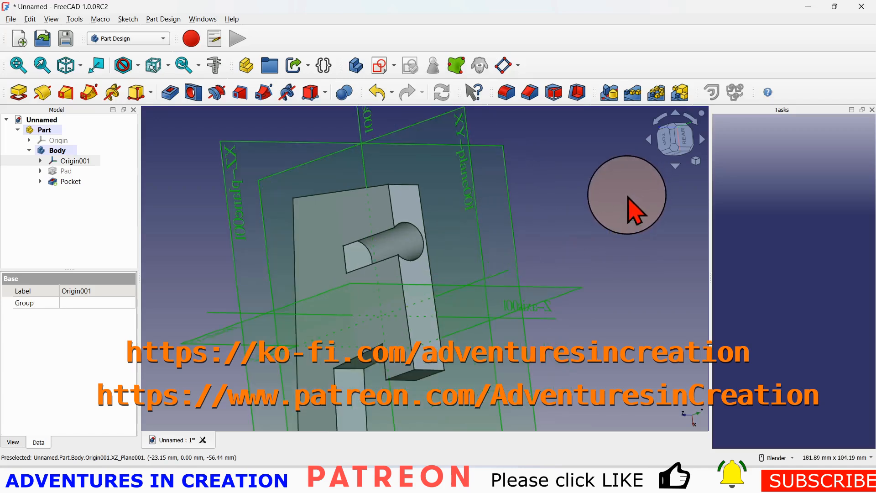